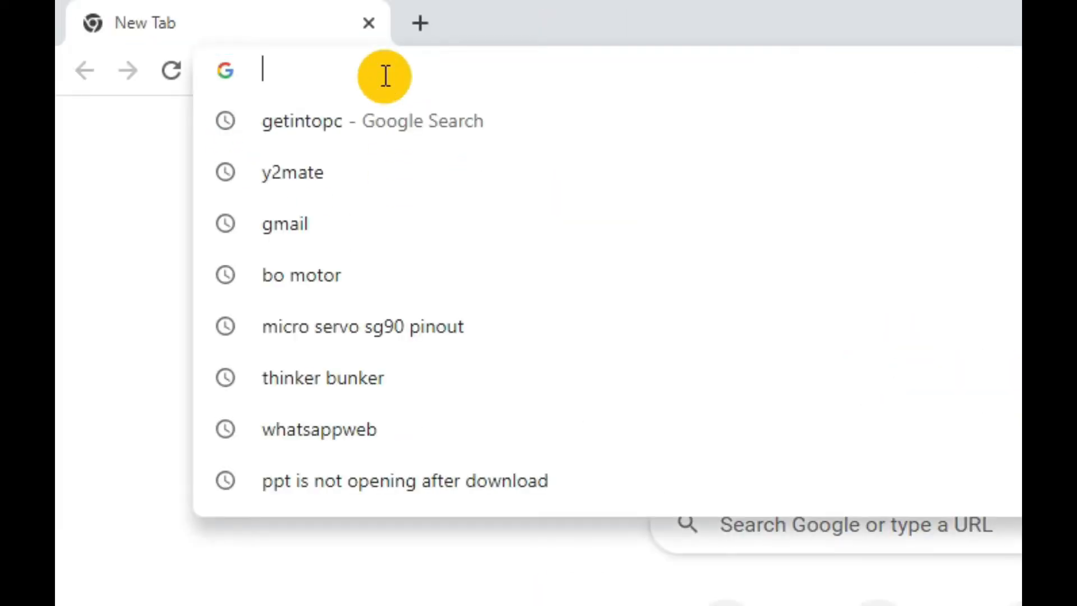
# - Go to youtube.com in Chrome without signing in
pyautogui.write('youtube.com')
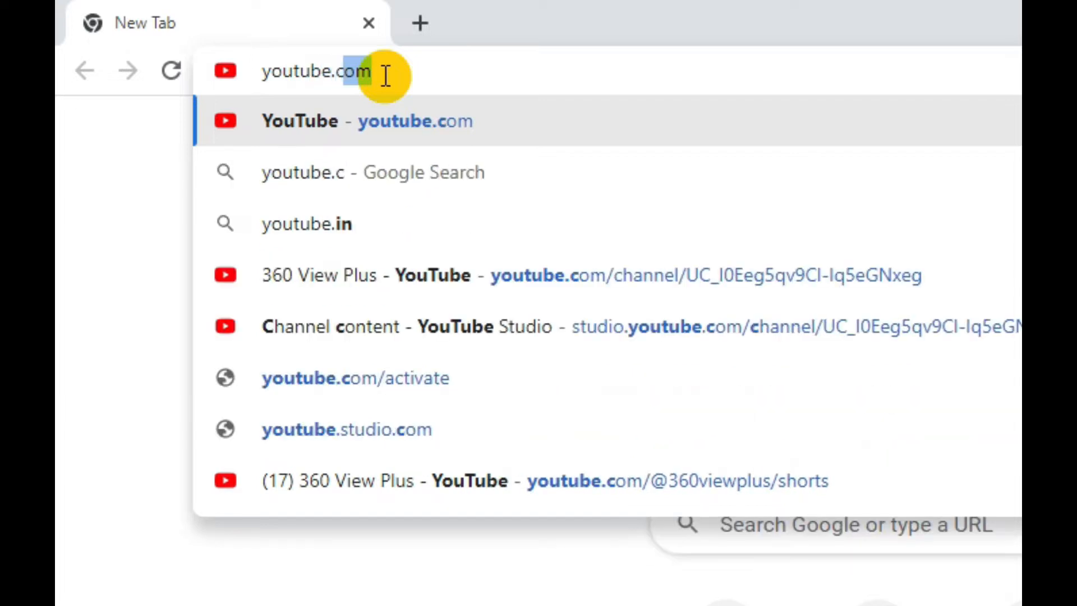
pyautogui.press('Enter')
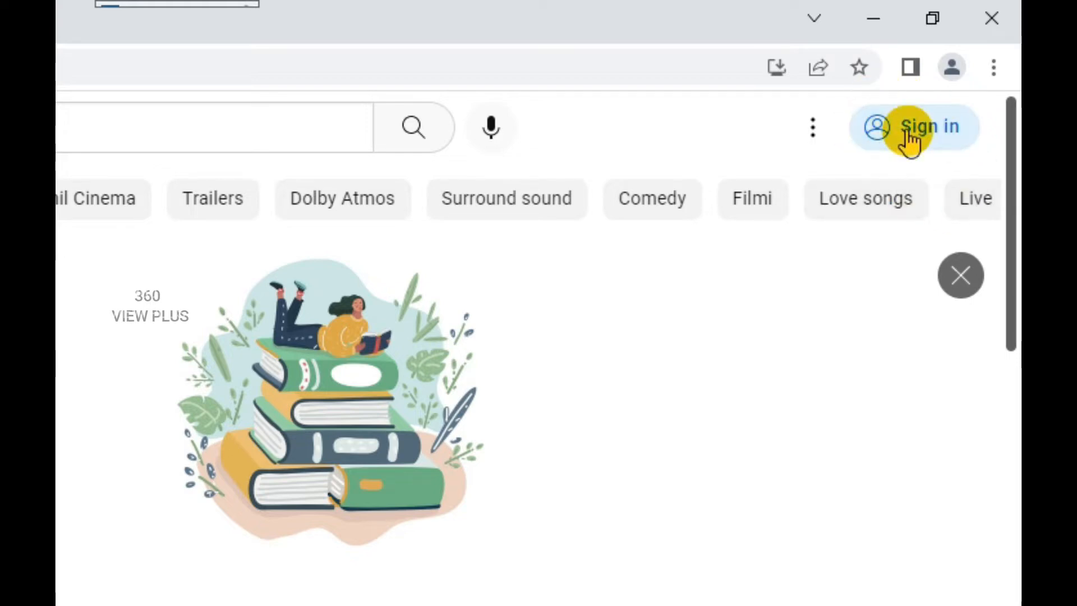
pyautogui.click(929, 126)
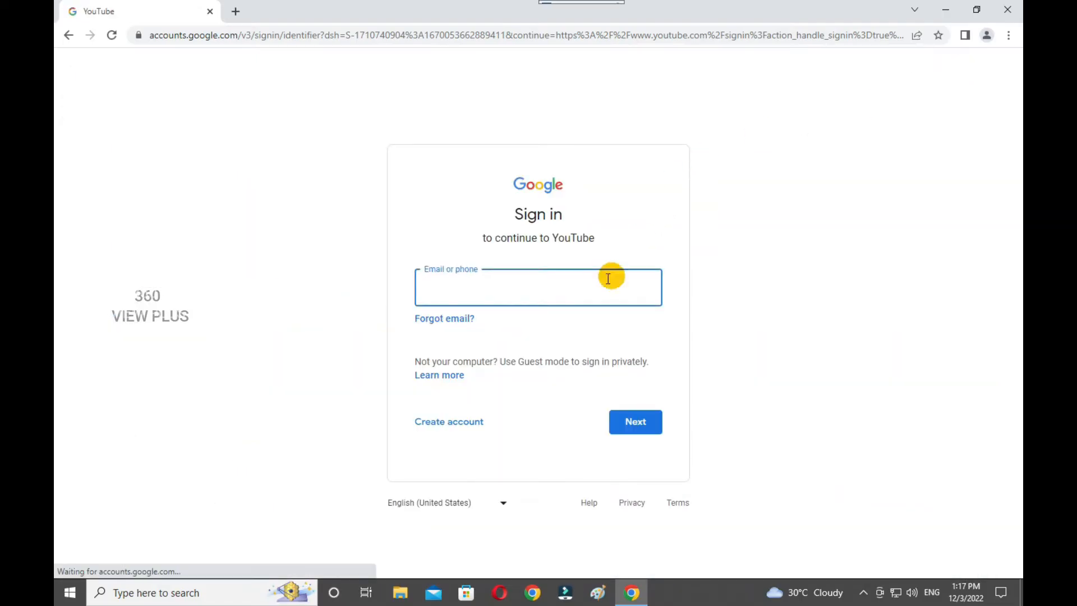
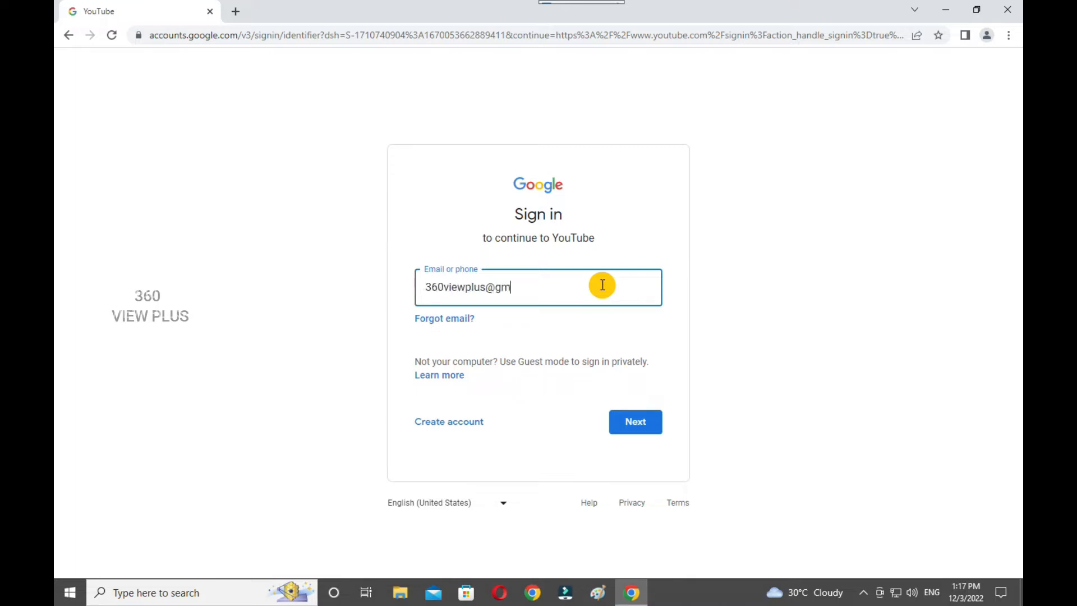
pyautogui.click(636, 421)
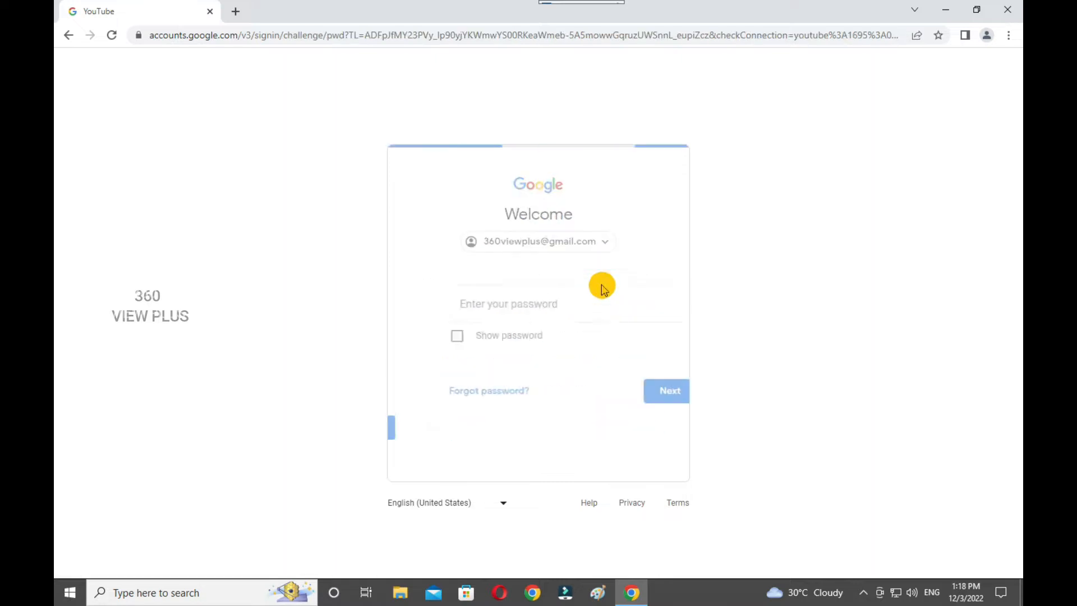
# - Enter the account password and finish signing in to YouTube
pyautogui.write('••••••••••')
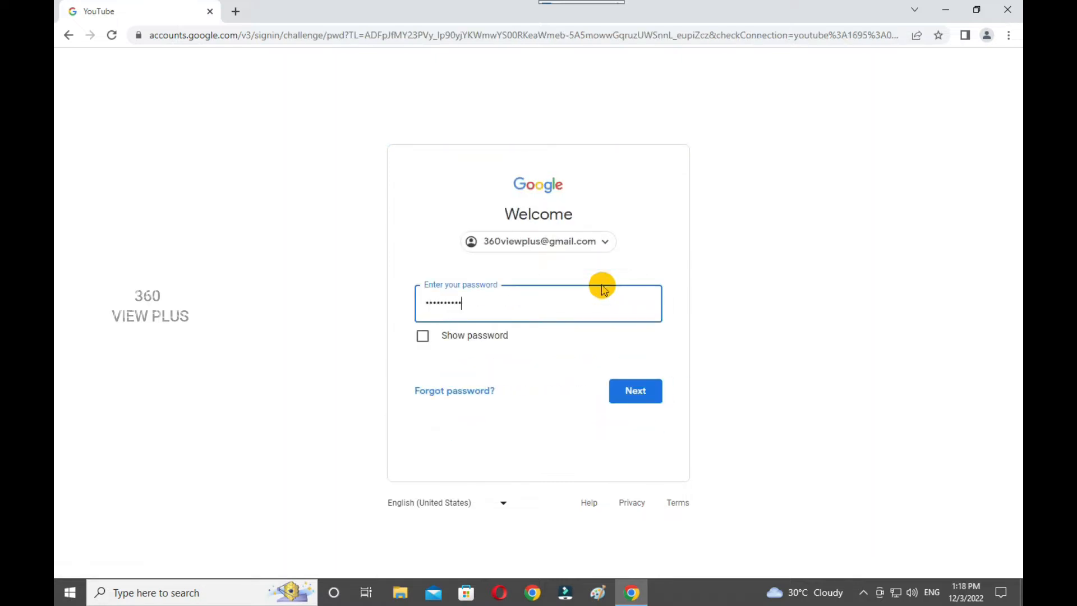
pyautogui.click(635, 391)
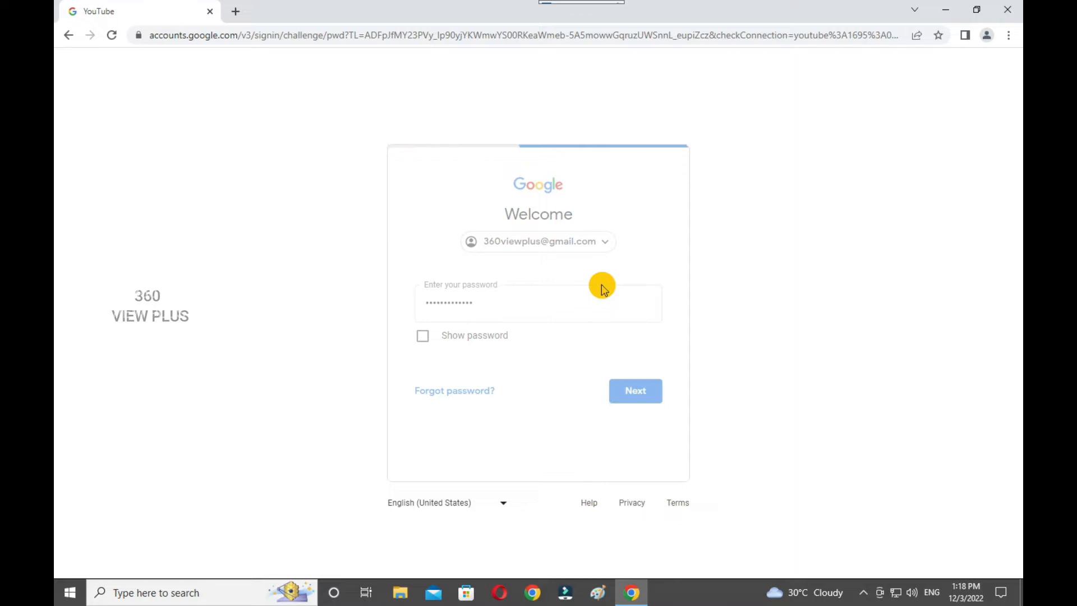
pyautogui.click(635, 390)
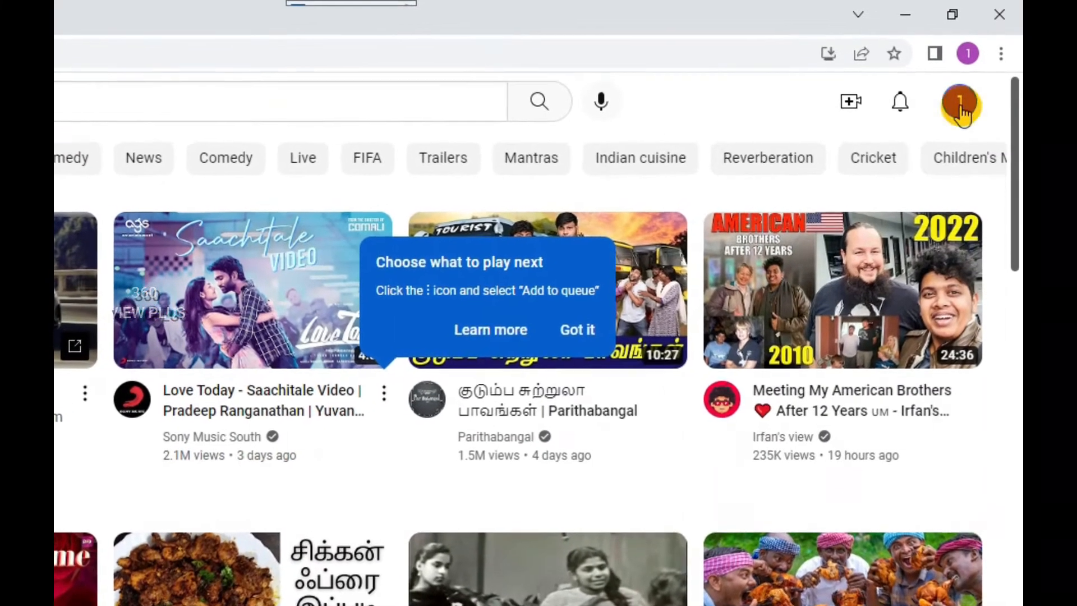
# - From the profile avatar, start creating a new channel
pyautogui.click(961, 103)
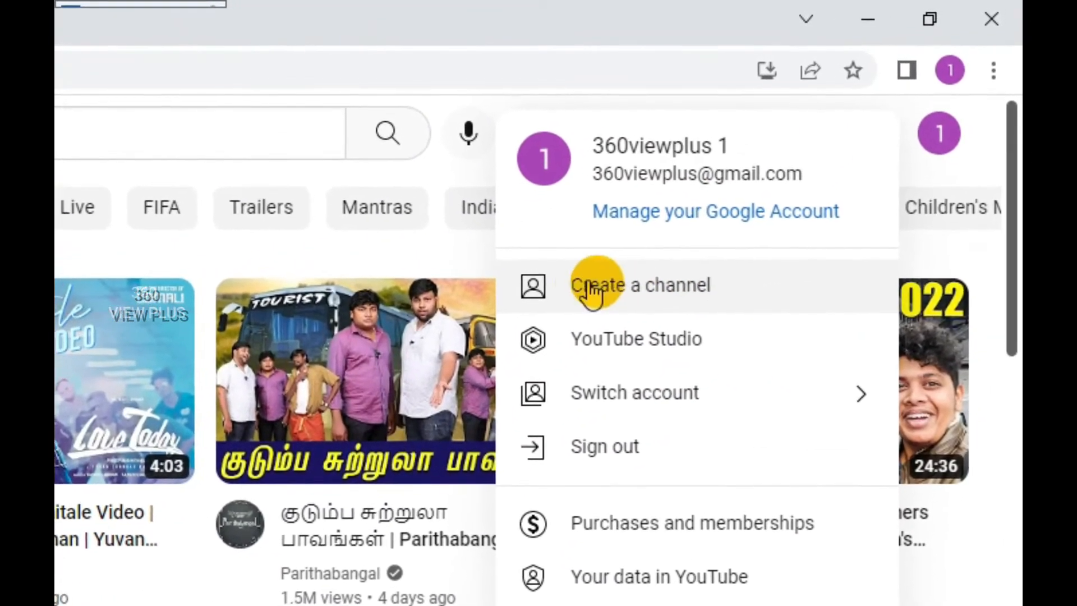
pyautogui.click(594, 286)
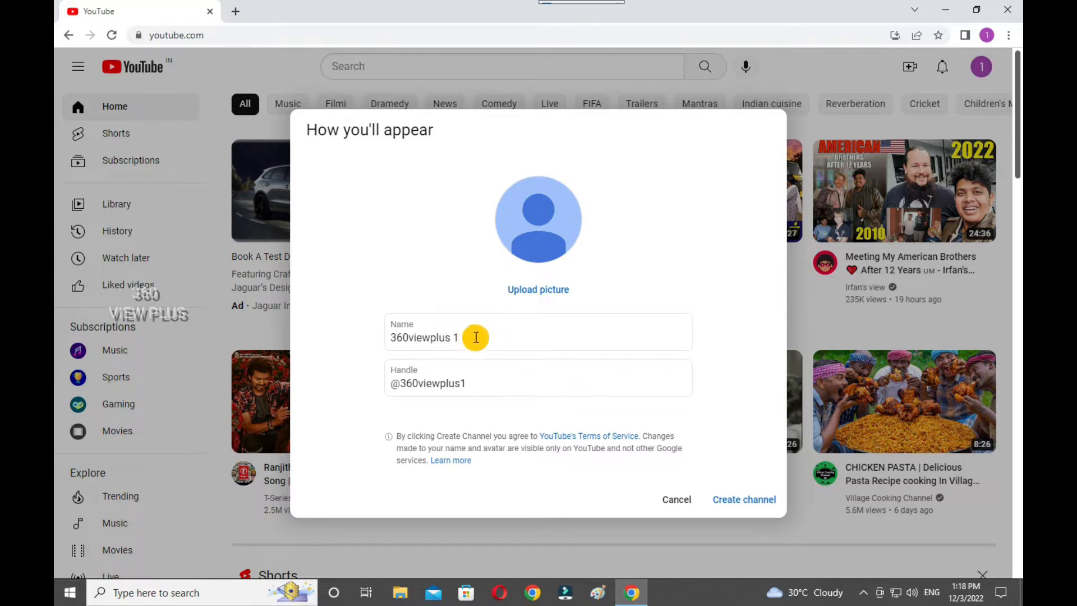
pyautogui.moveTo(478, 339)
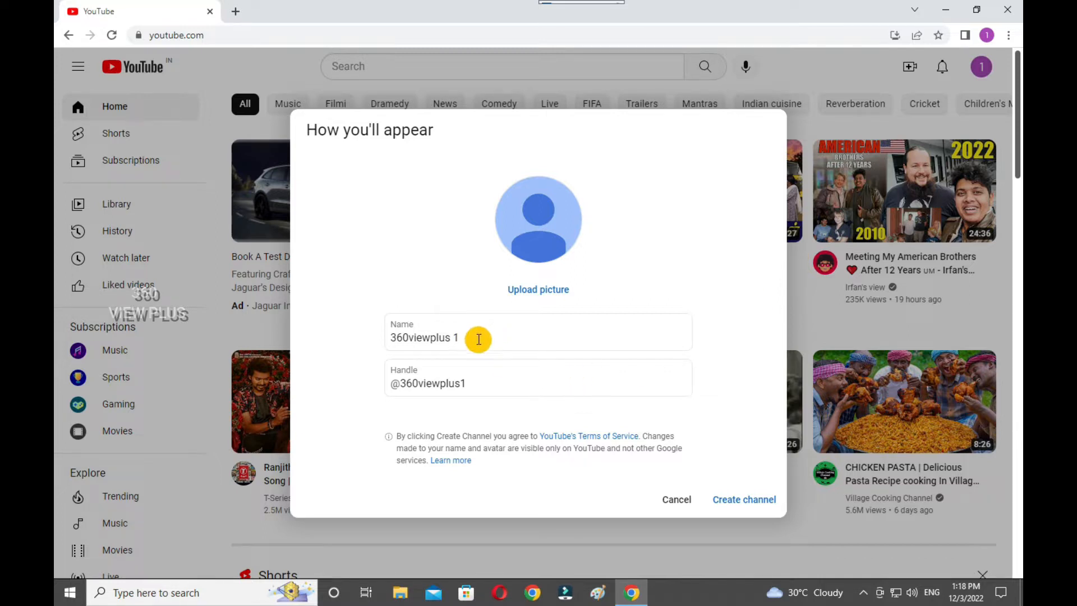
# - Name the channel 360TechView and create it
pyautogui.doubleClick(424, 337)
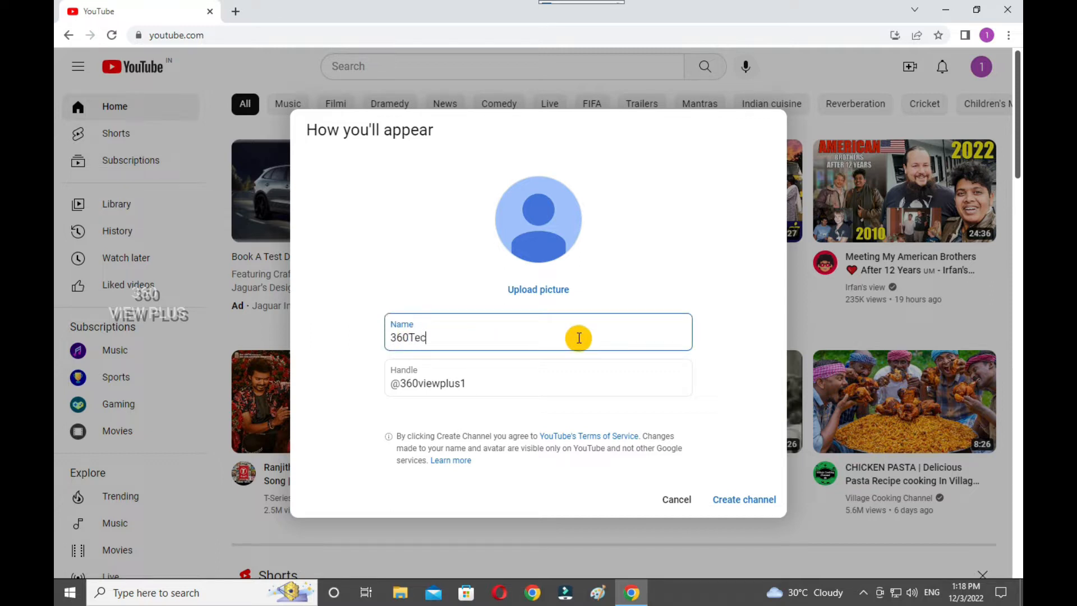
pyautogui.write('hView')
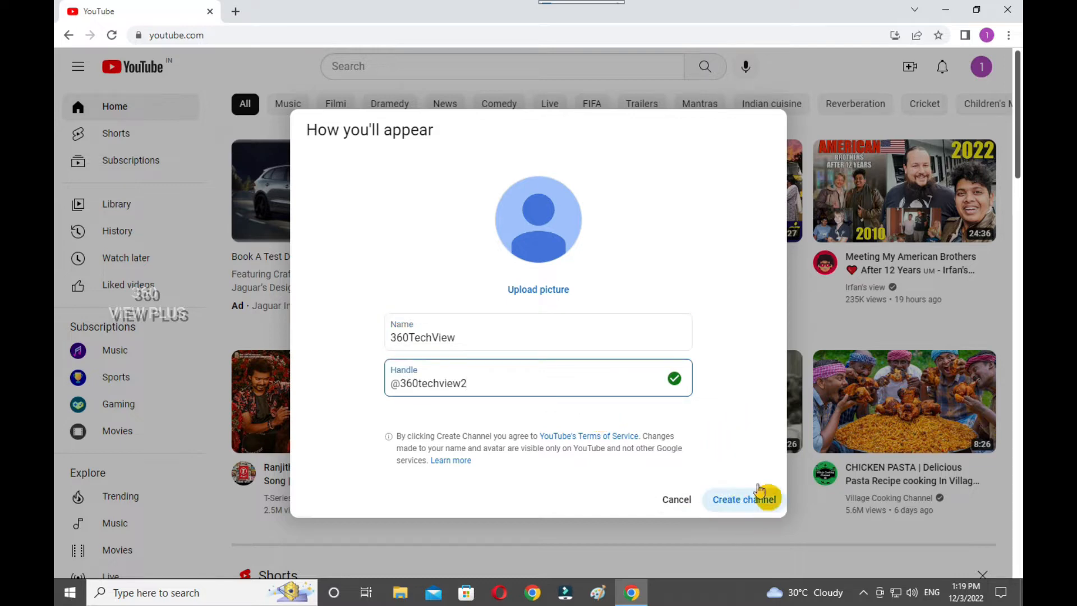
pyautogui.click(745, 499)
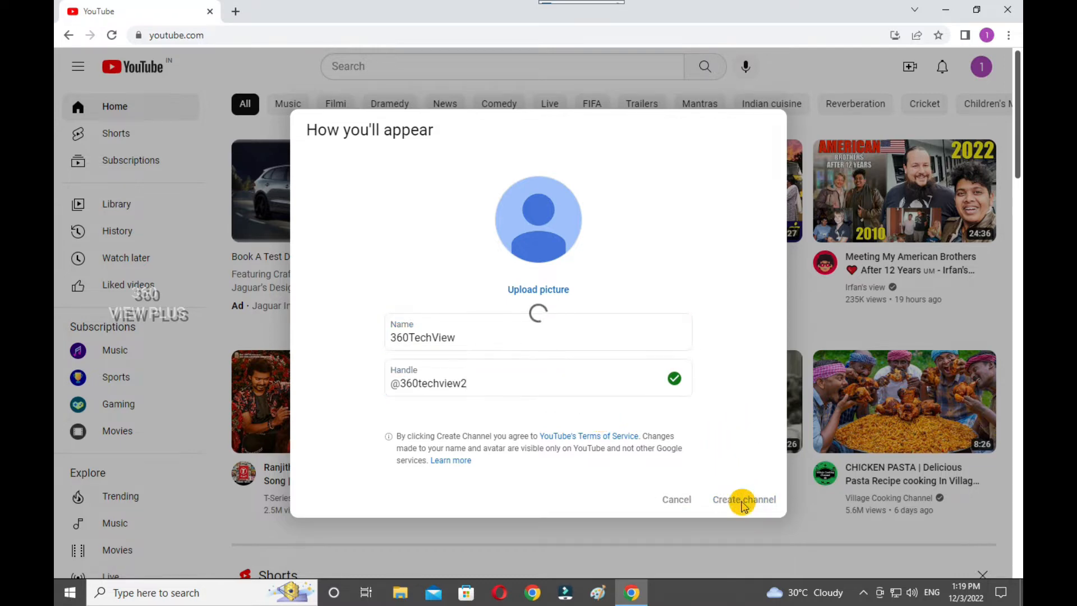
pyautogui.click(744, 500)
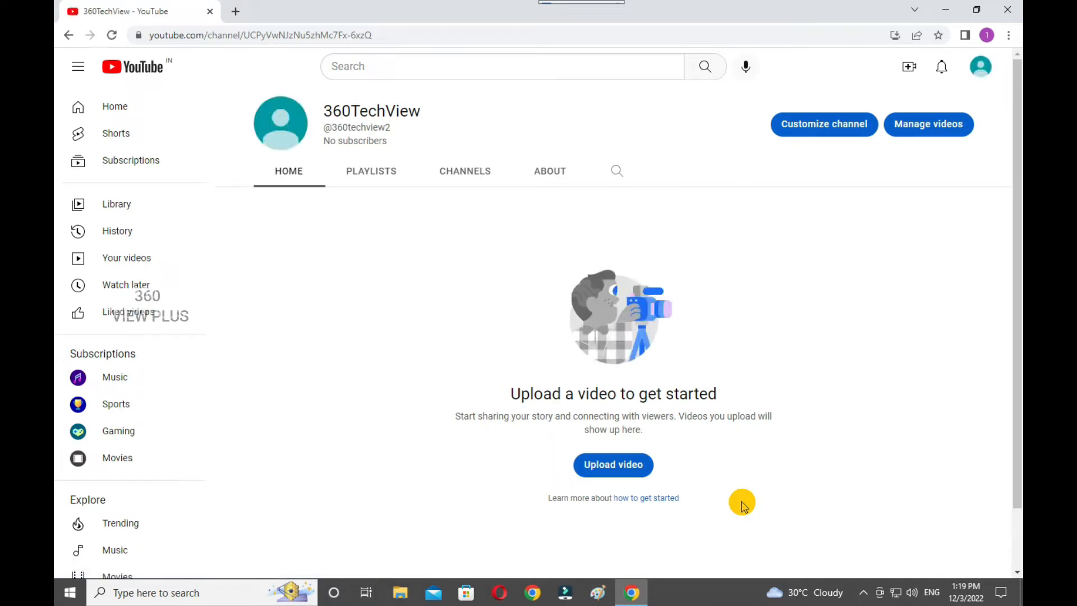
pyautogui.moveTo(860, 106)
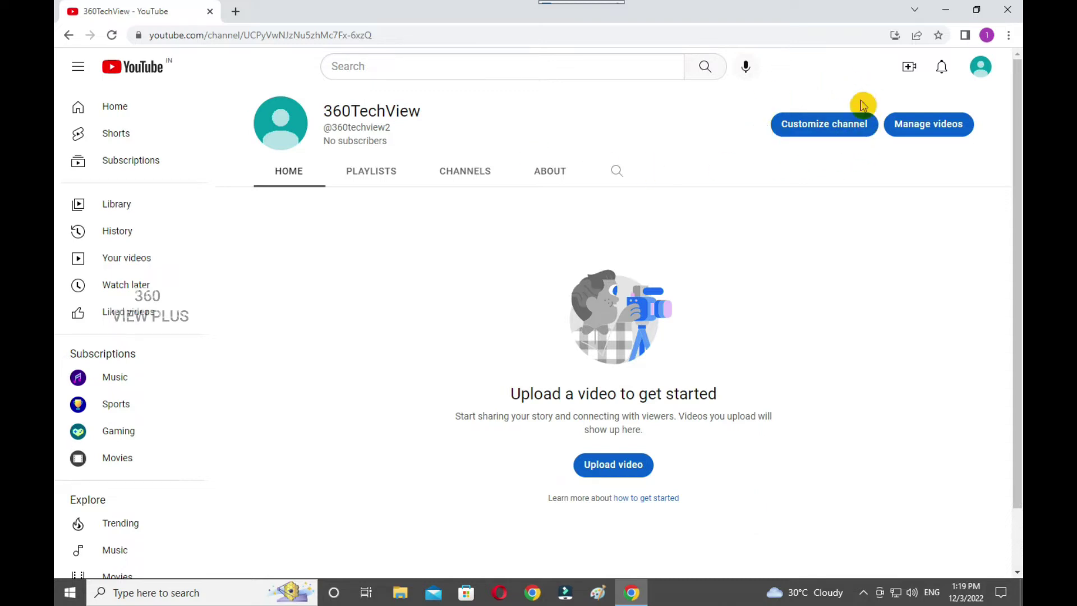
pyautogui.moveTo(826, 125)
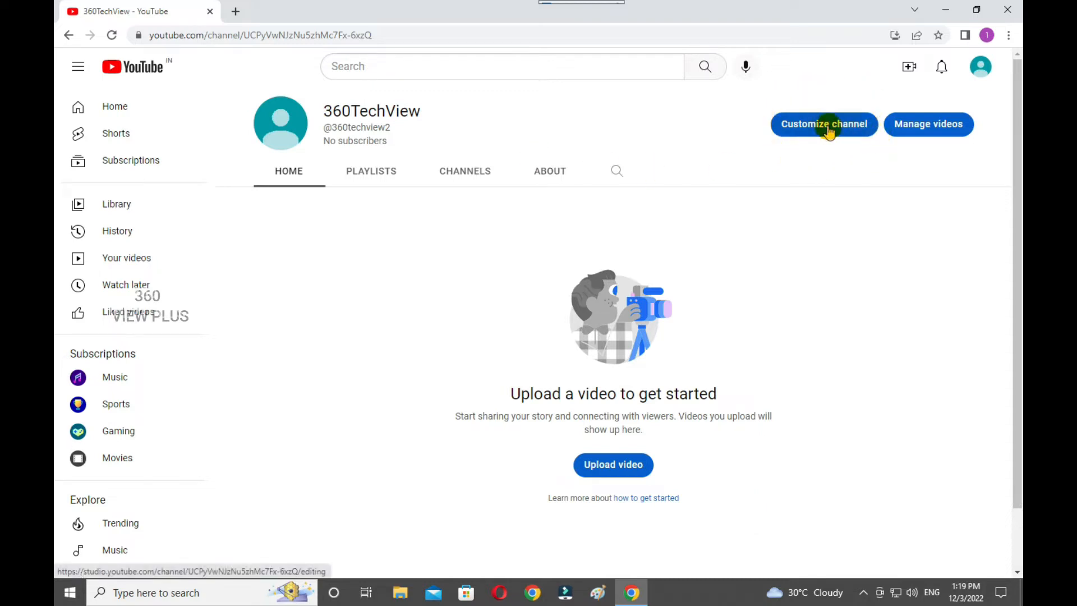
# - Go to the 360TechView channel's customization settings in YouTube Studio
pyautogui.click(824, 124)
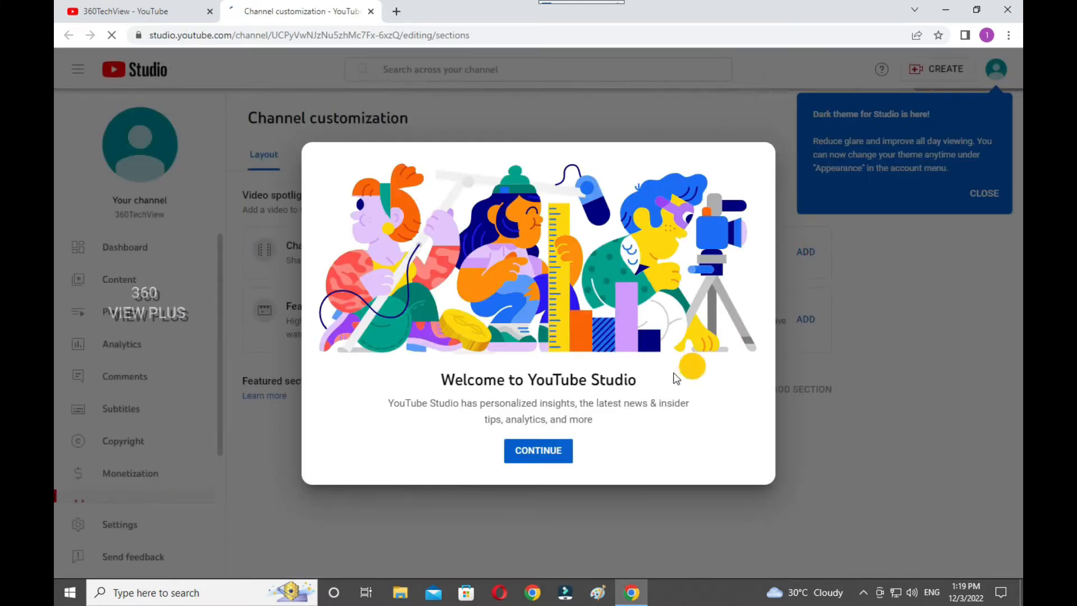
# - Dismiss the Studio welcome message and show the channel's Branding settings
pyautogui.click(539, 451)
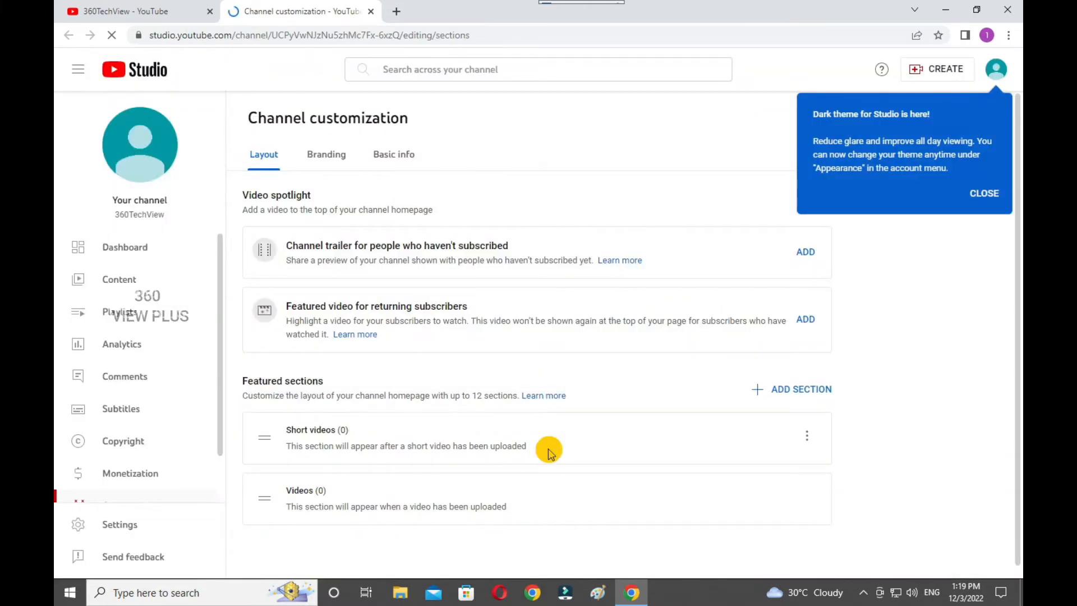
pyautogui.click(325, 153)
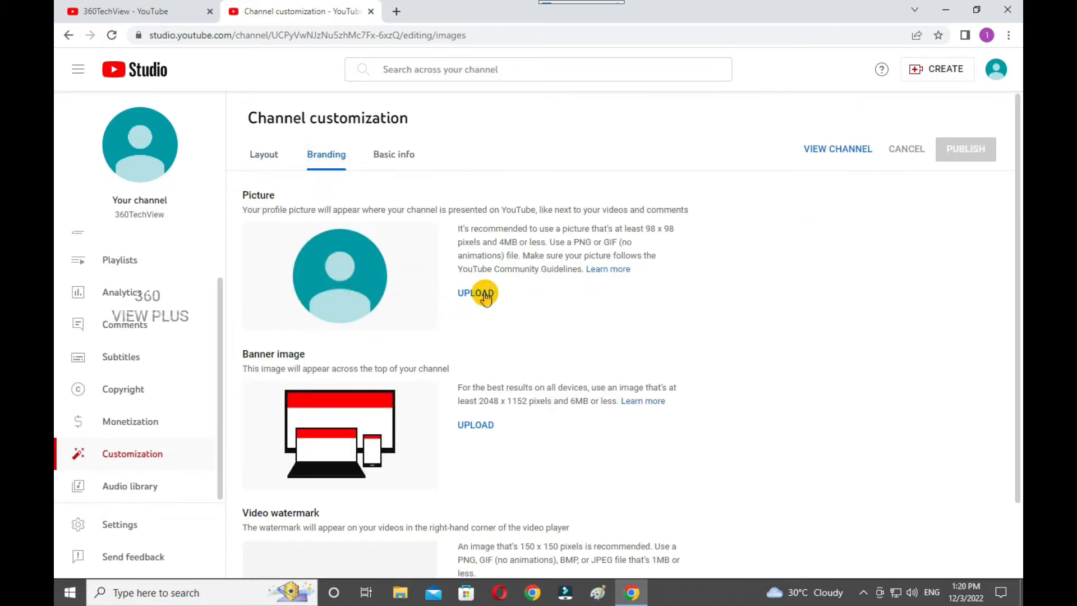
pyautogui.moveTo(476, 299)
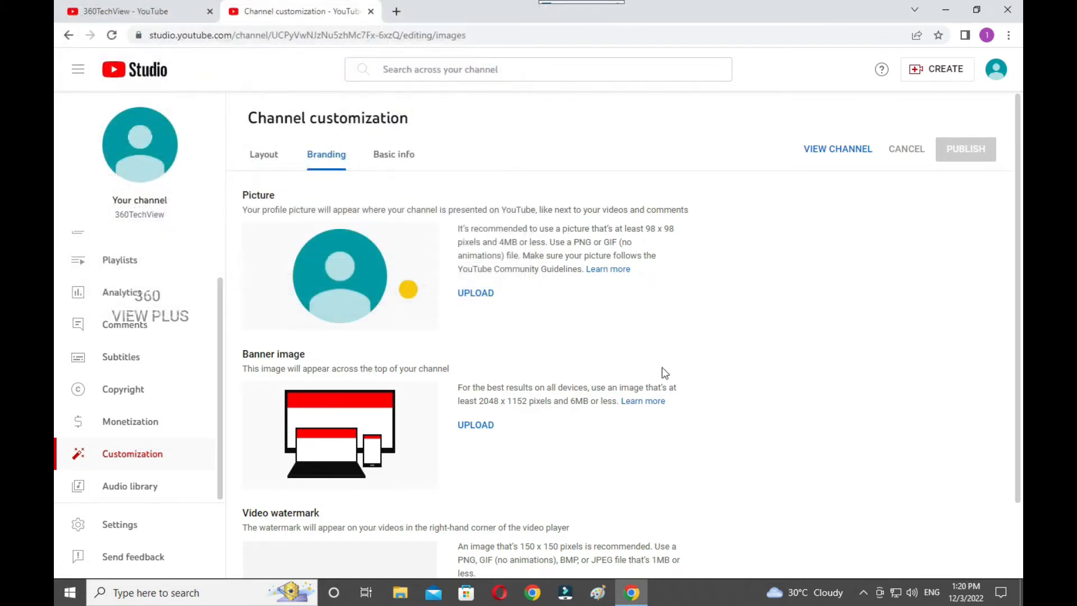
# - Set the phoenix logo, cropped tightly around the emblem, as the profile picture
pyautogui.click(475, 293)
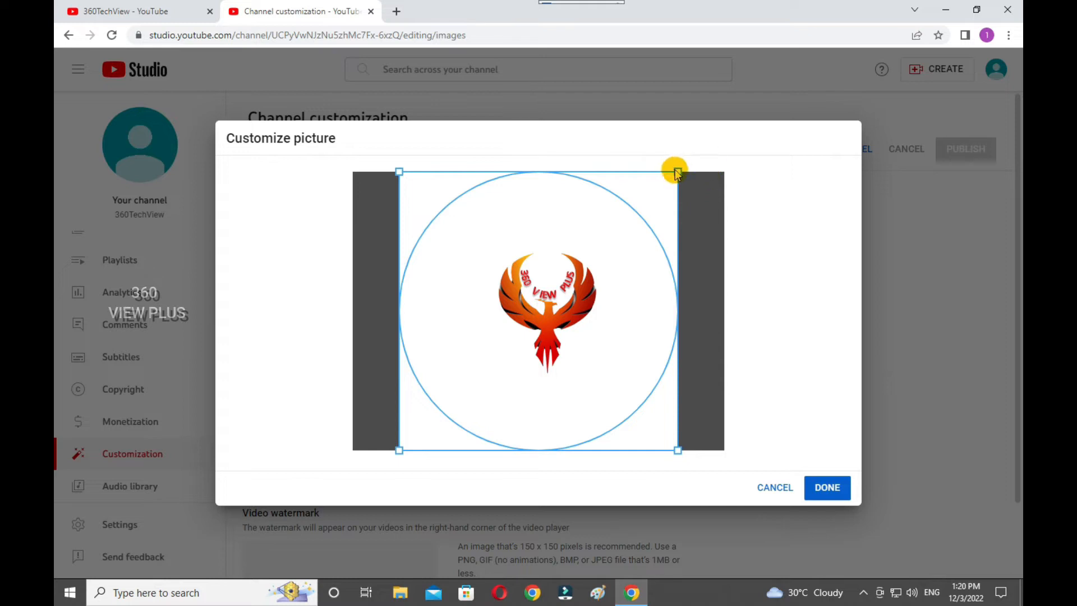
pyautogui.moveTo(674, 170); pyautogui.dragTo(607, 239)
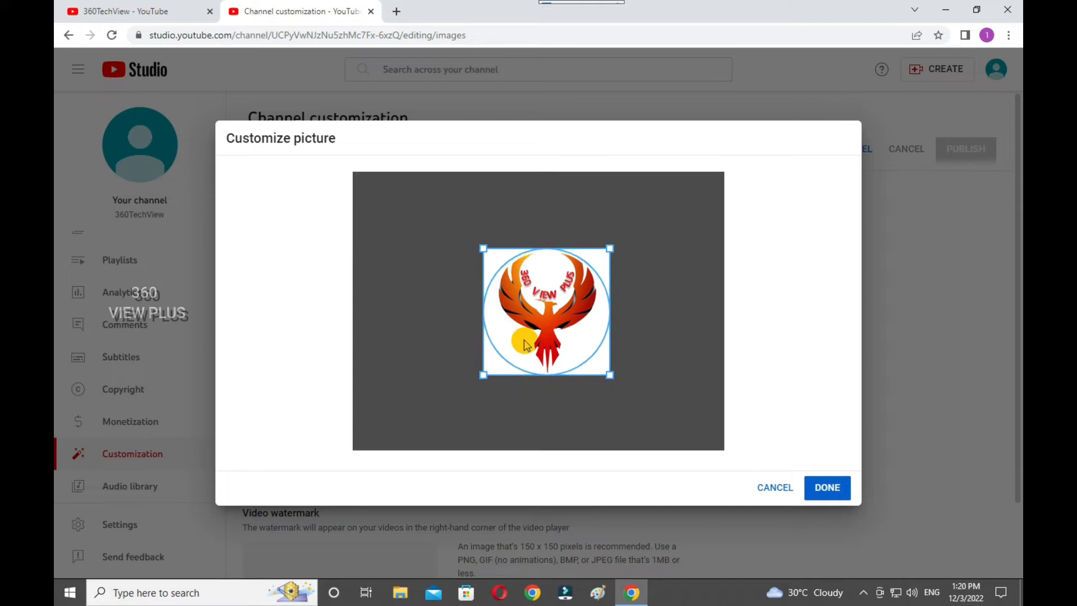
pyautogui.click(829, 487)
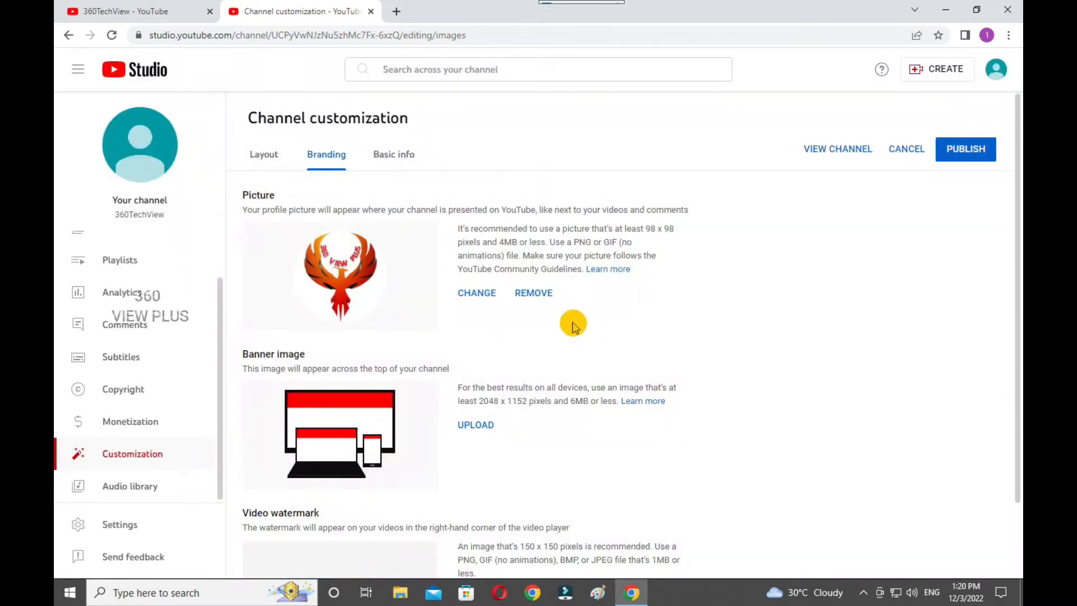
pyautogui.moveTo(325, 417)
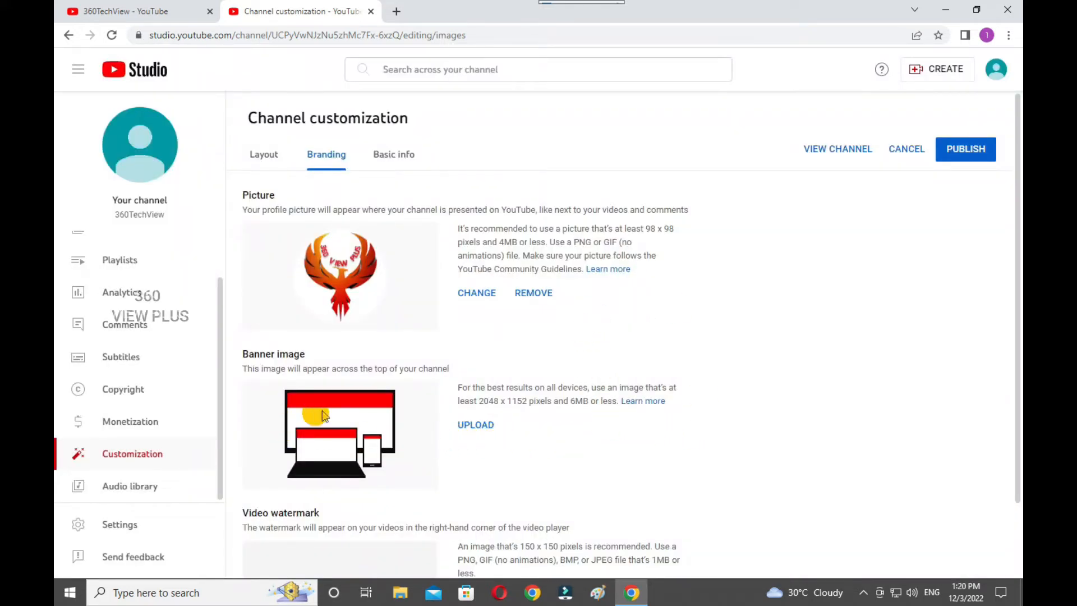
# - Publish the channel customization so the phoenix avatar goes live
pyautogui.click(965, 149)
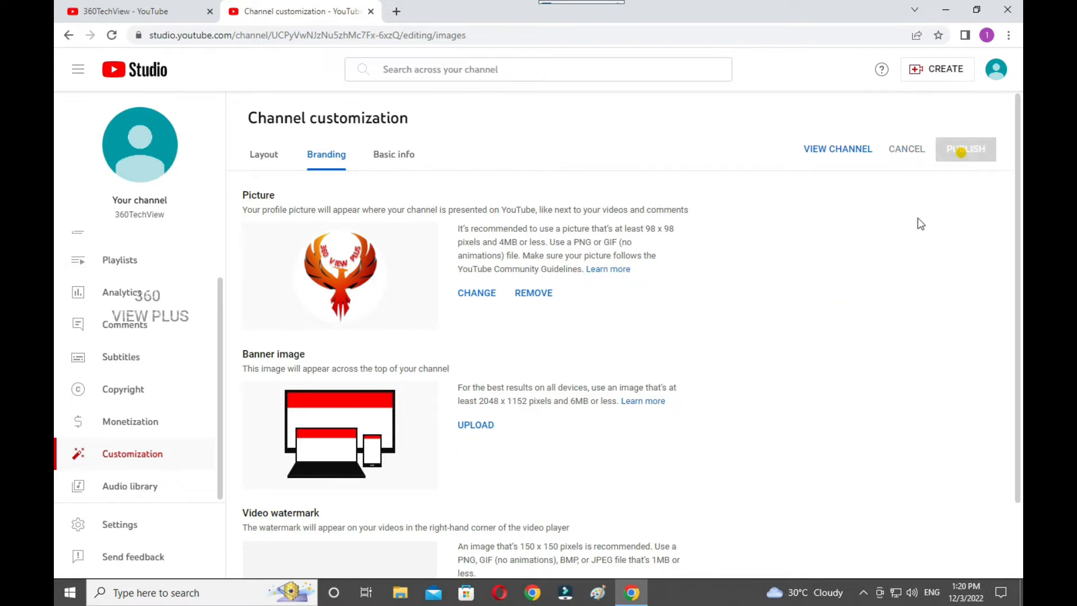
pyautogui.click(965, 149)
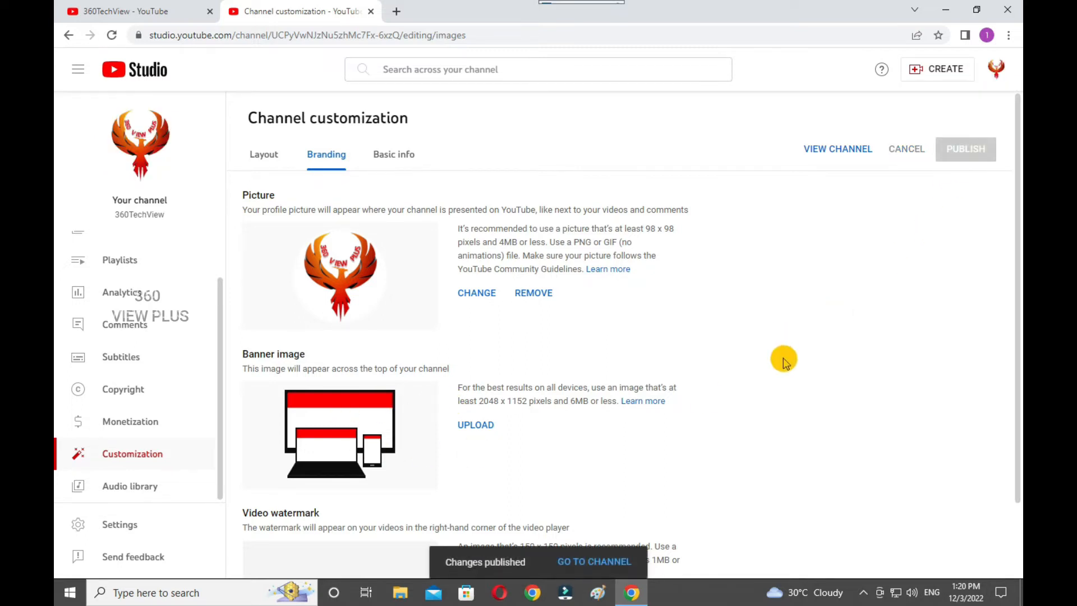
pyautogui.moveTo(734, 341)
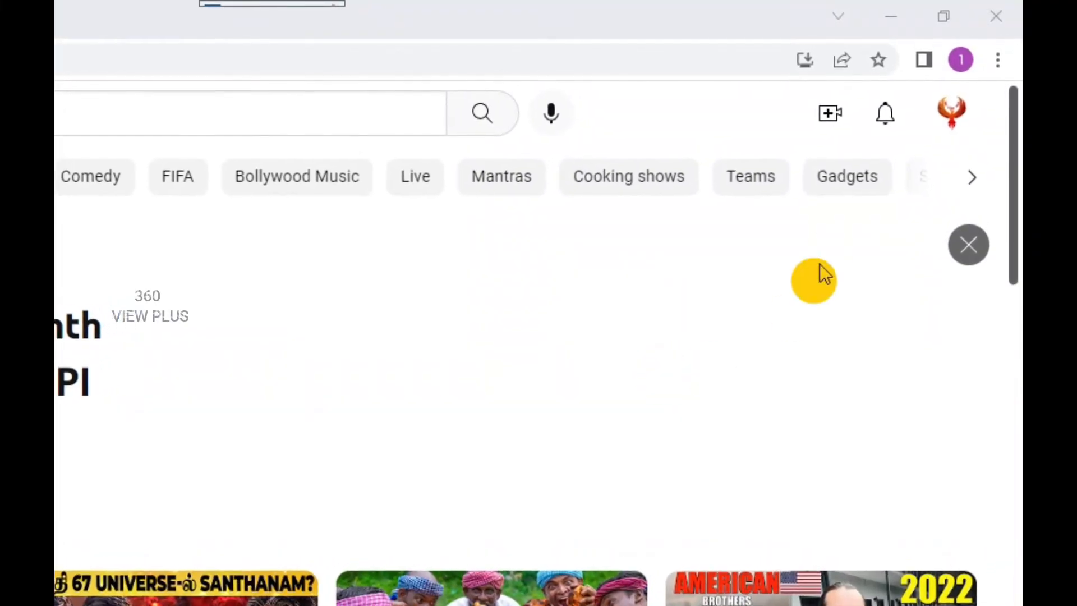
# - Start a new video upload from the Create menu
pyautogui.click(828, 114)
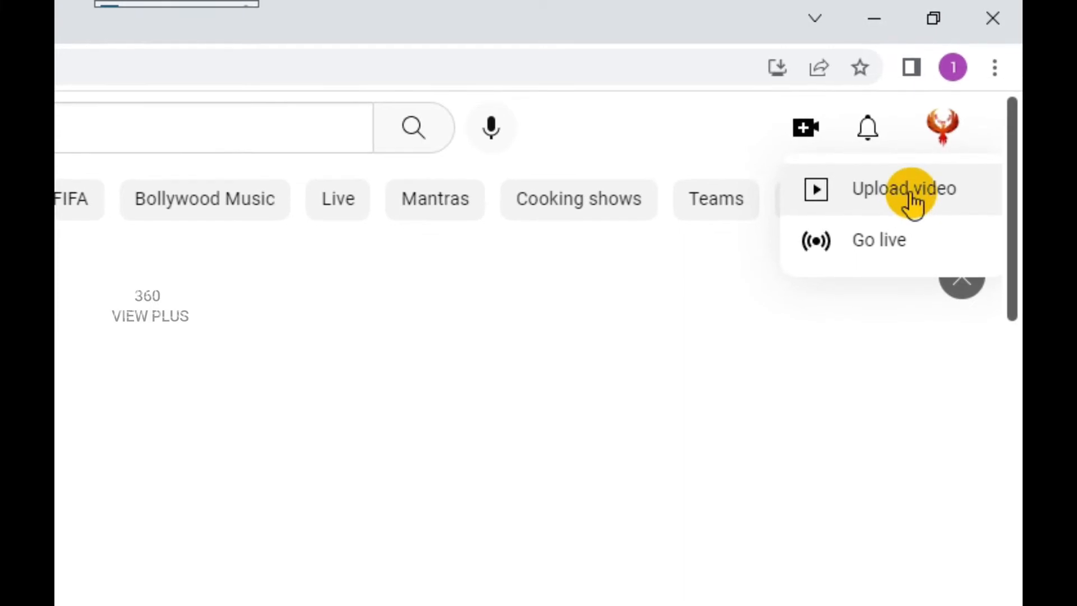
pyautogui.click(903, 187)
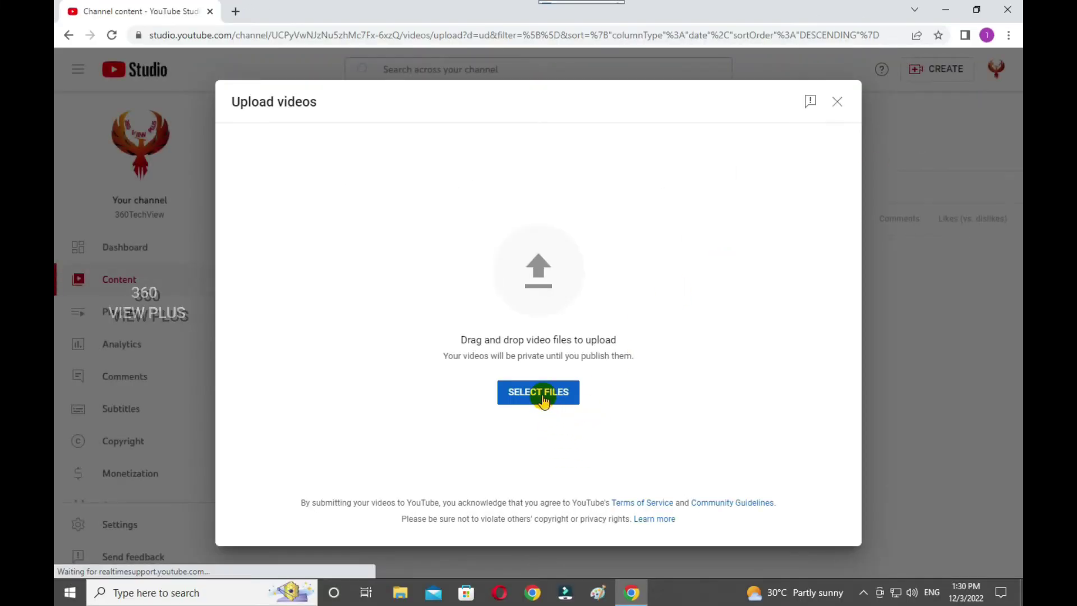
# - Choose the MY YOUTUBE INTRO VIDEO file from the computer for upload
pyautogui.click(539, 393)
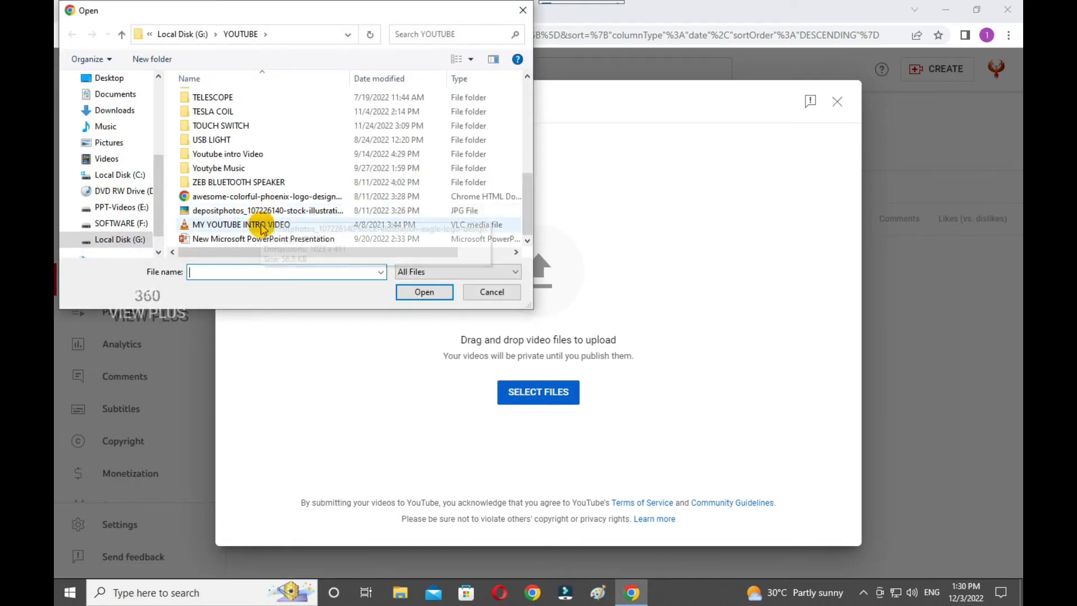
pyautogui.click(236, 224)
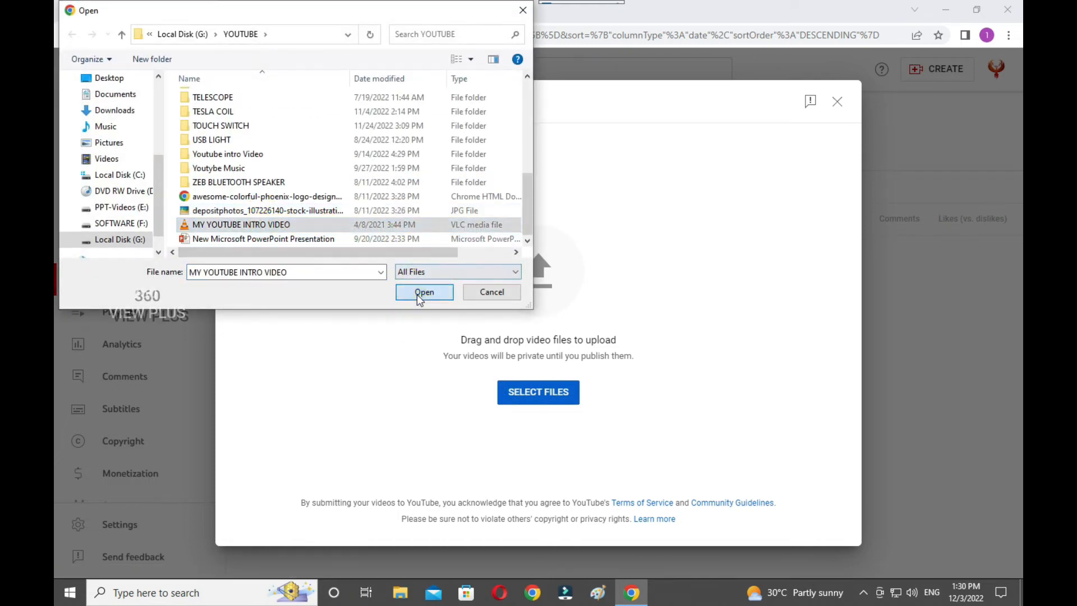
pyautogui.click(424, 292)
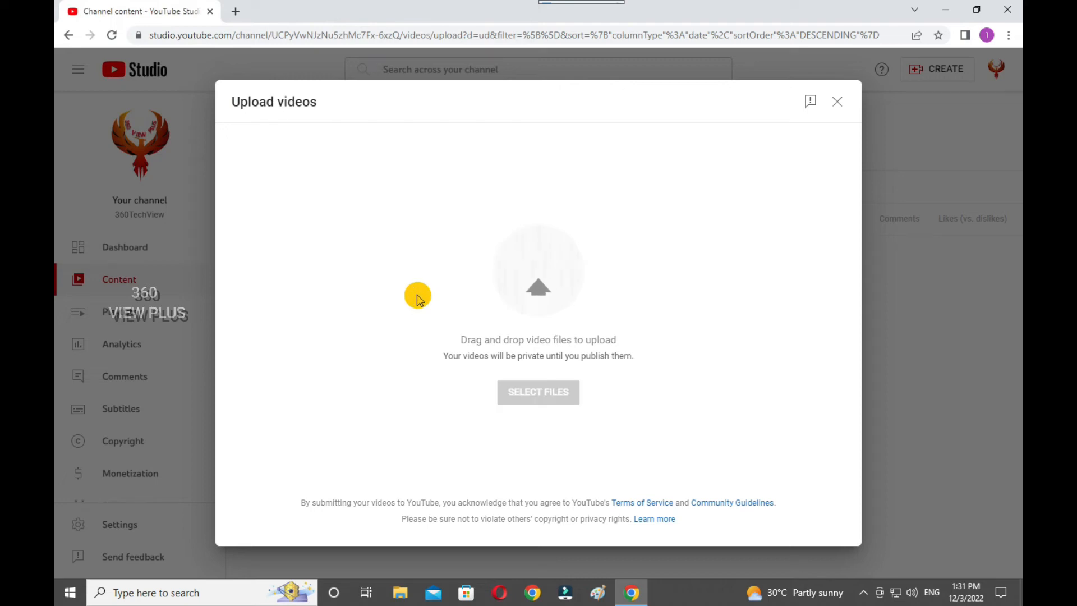
# - Enter the description 'This is my first Intro Video' for the uploaded video
pyautogui.click(539, 393)
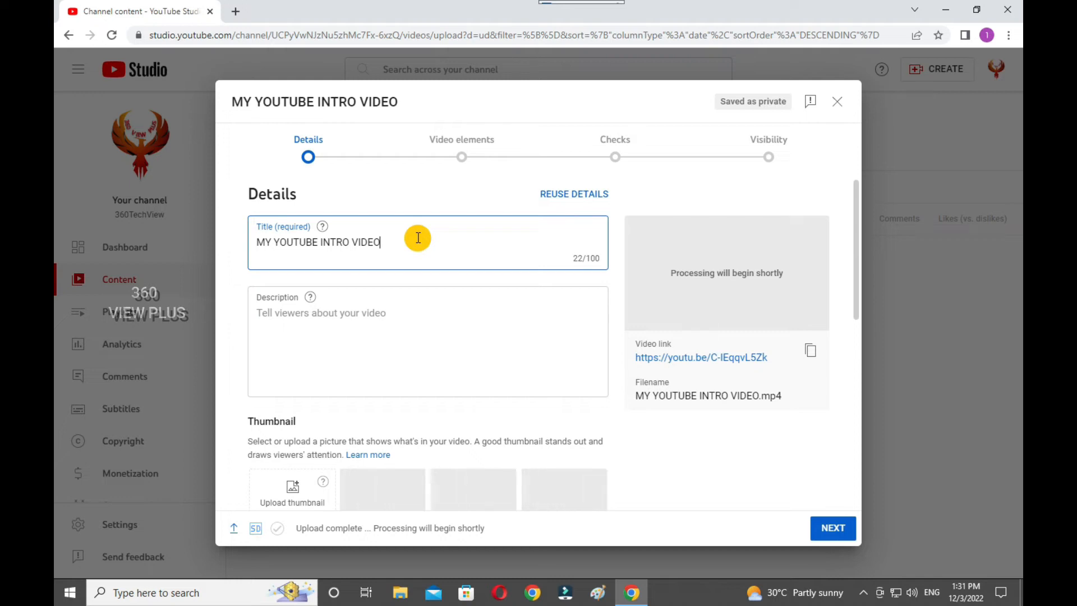
pyautogui.moveTo(328, 318)
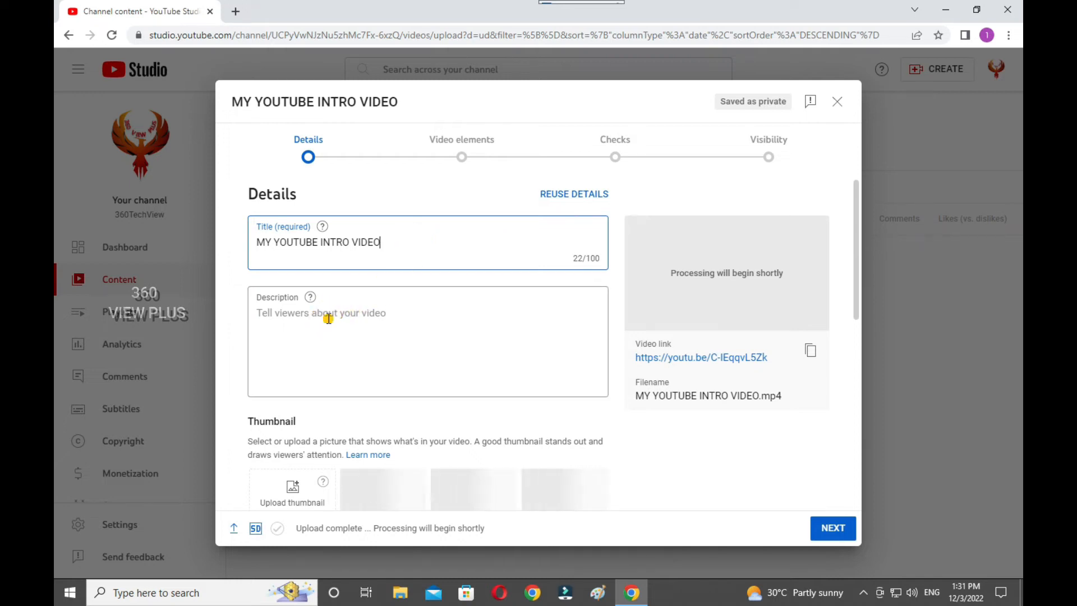
pyautogui.click(392, 329)
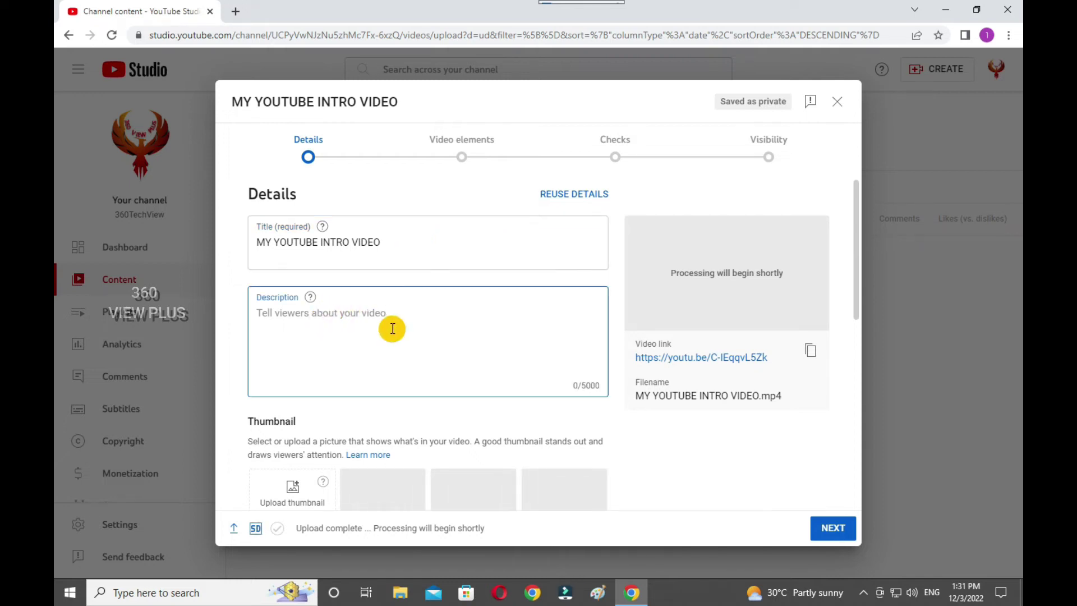
pyautogui.write('This is my first In')
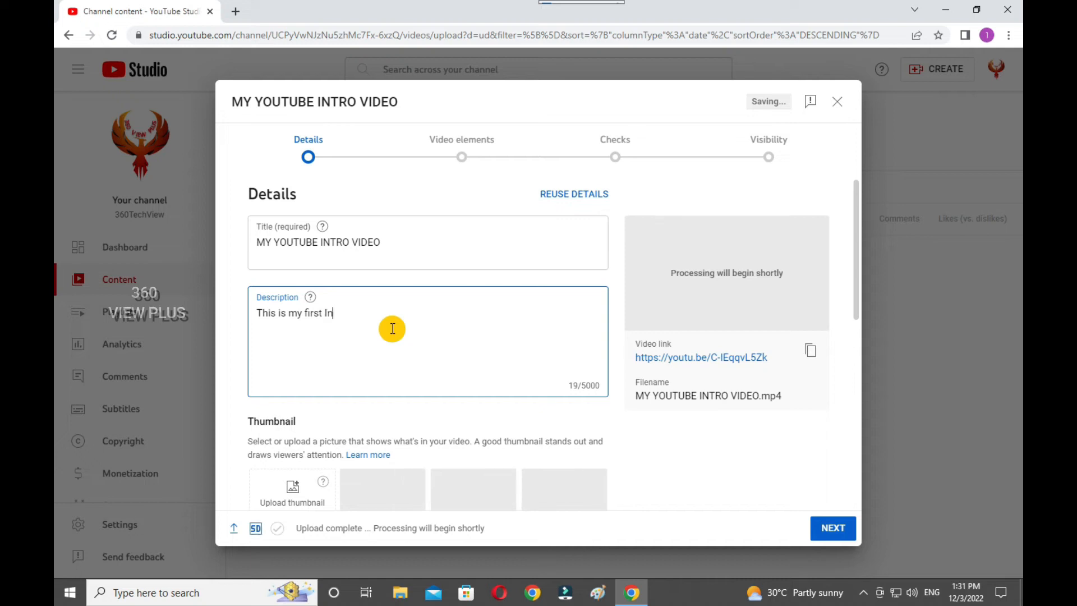
pyautogui.write('tro Vi')
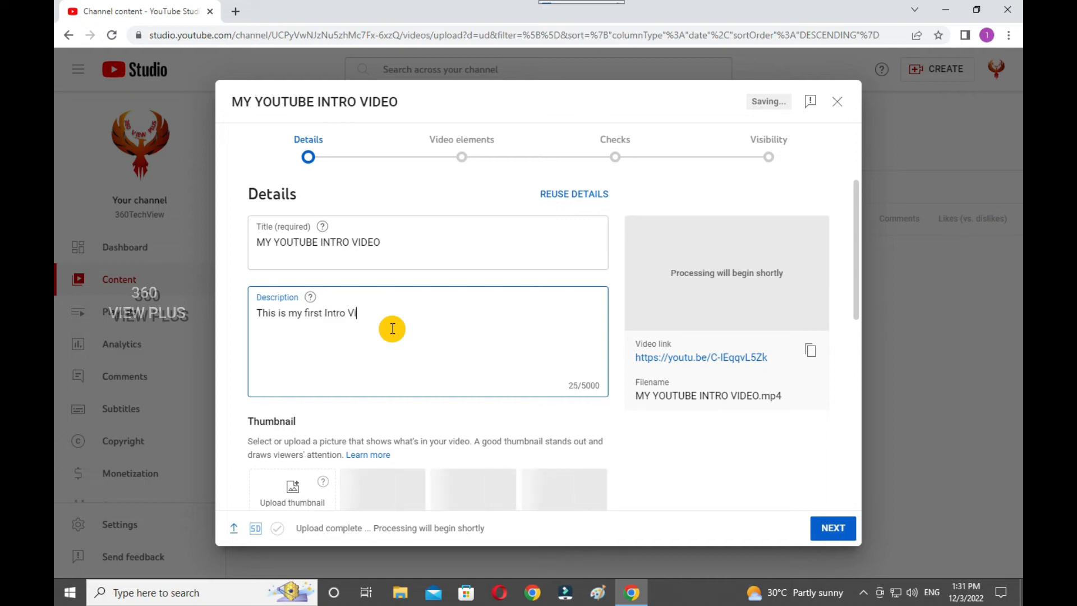
pyautogui.write('deo')
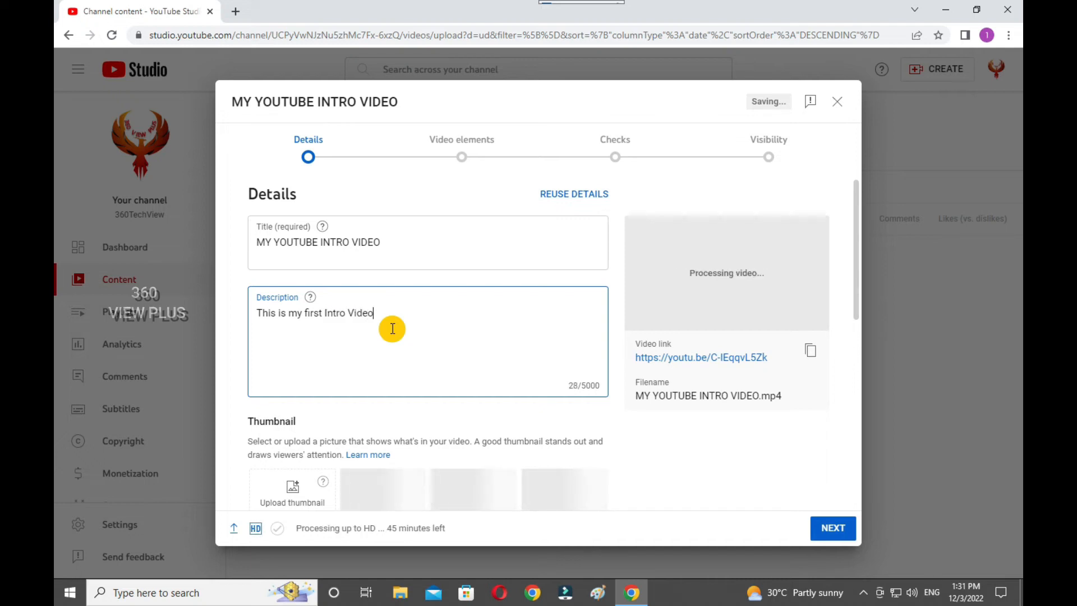
pyautogui.scroll(-3)
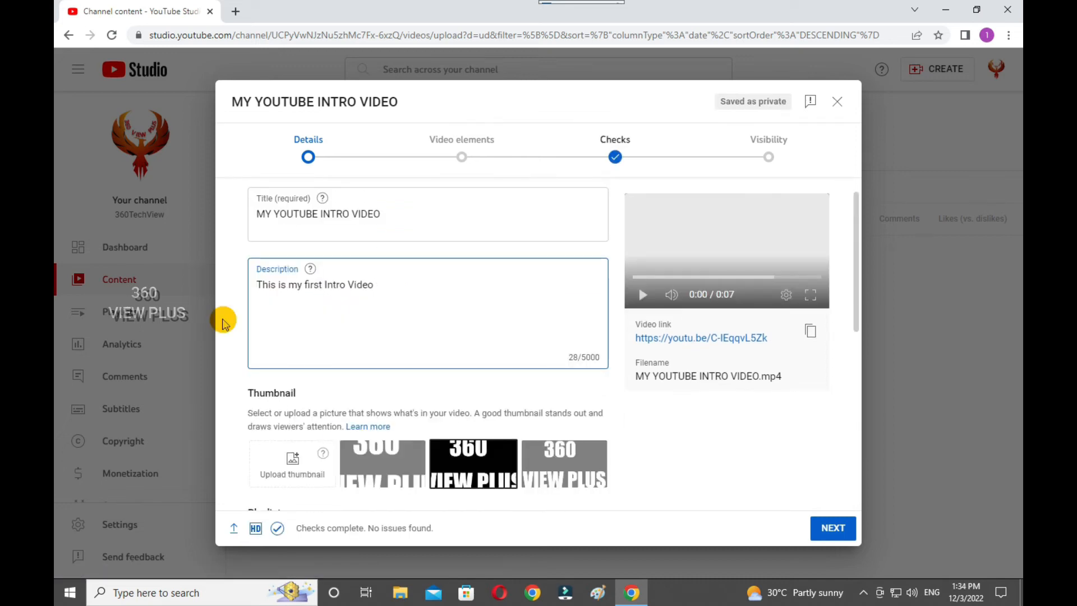
# - Mark the video as not made for kids and advance to the Video elements step
pyautogui.scroll(-3)
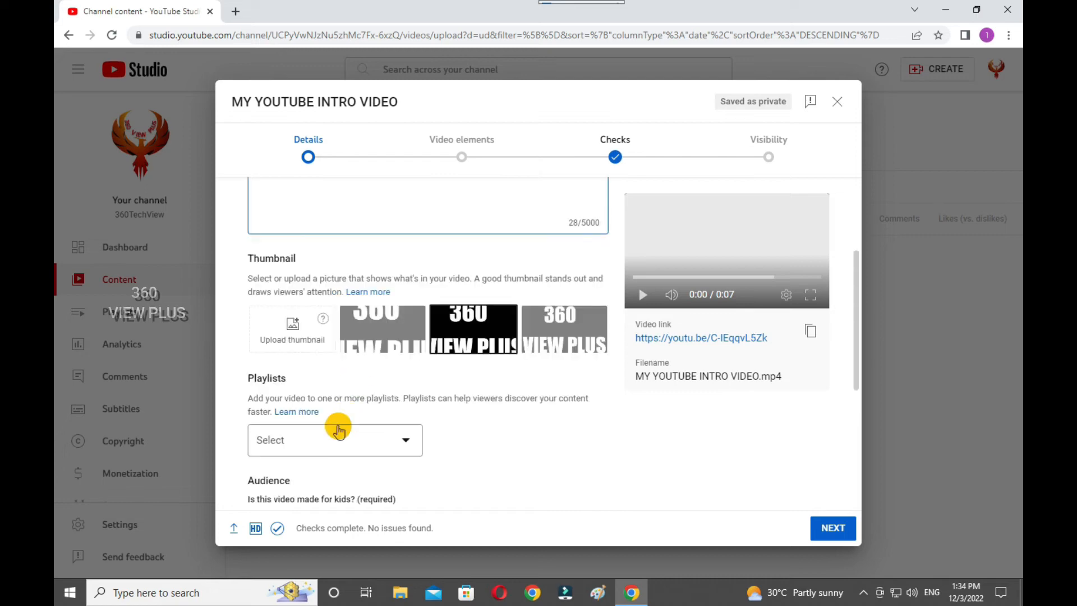
pyautogui.scroll(-3)
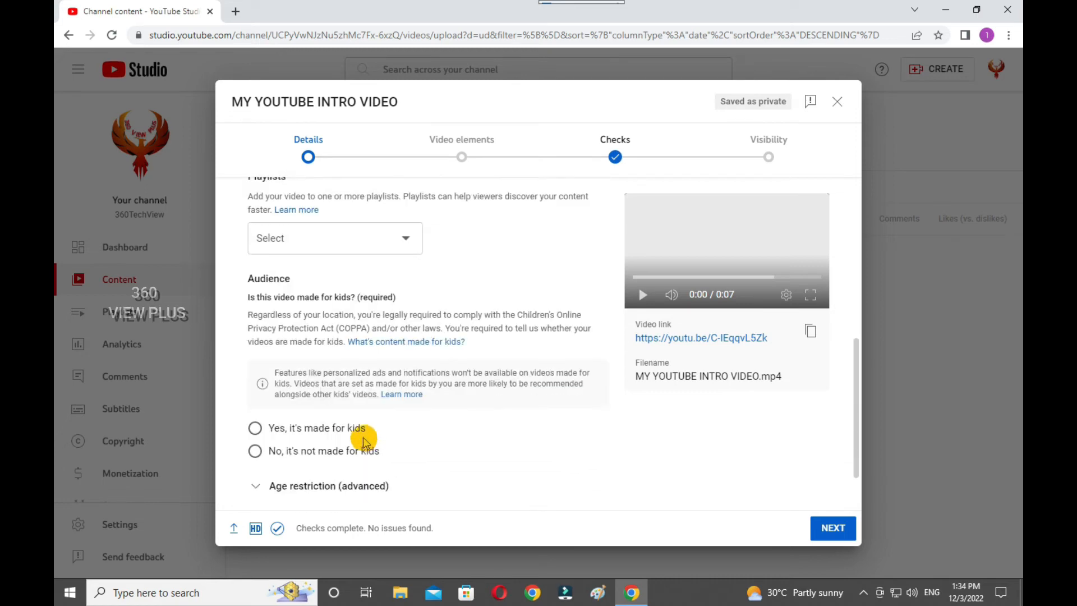
pyautogui.click(255, 451)
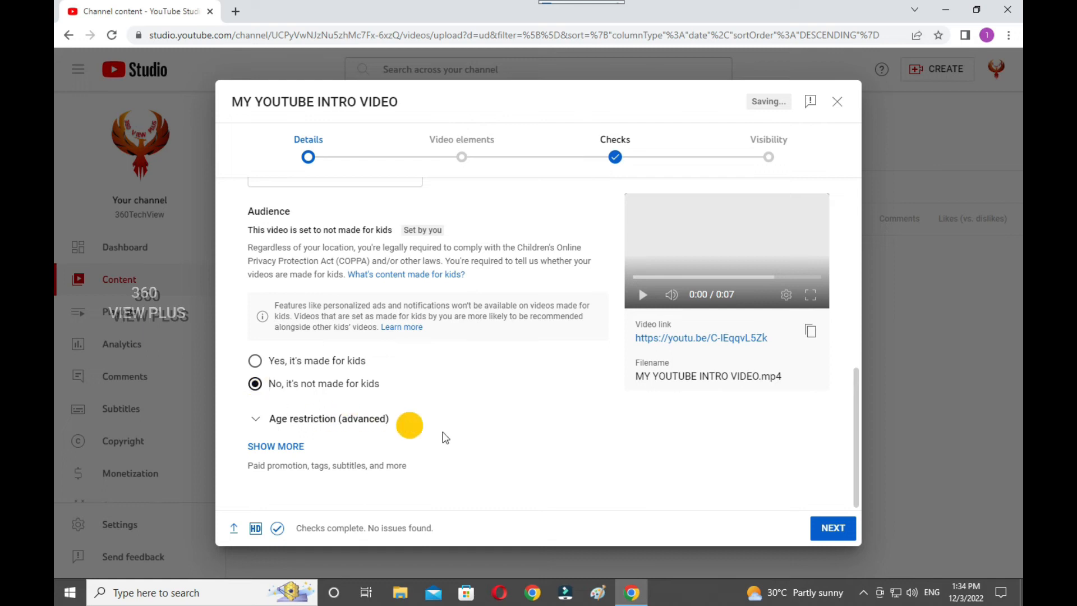
pyautogui.click(832, 527)
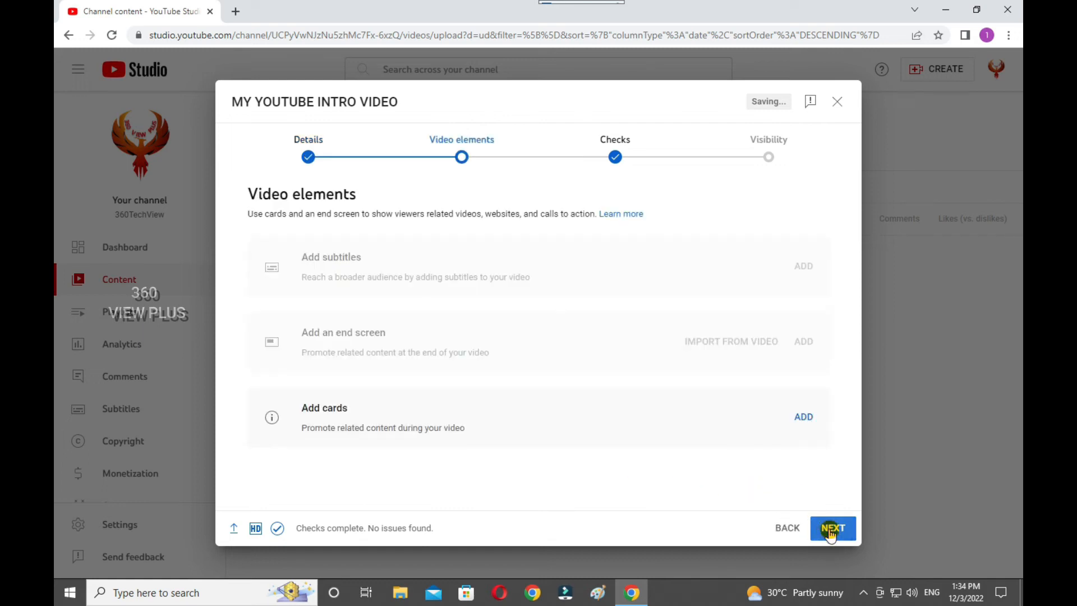
# - Advance past Video elements and Checks to reach the Visibility step
pyautogui.click(832, 529)
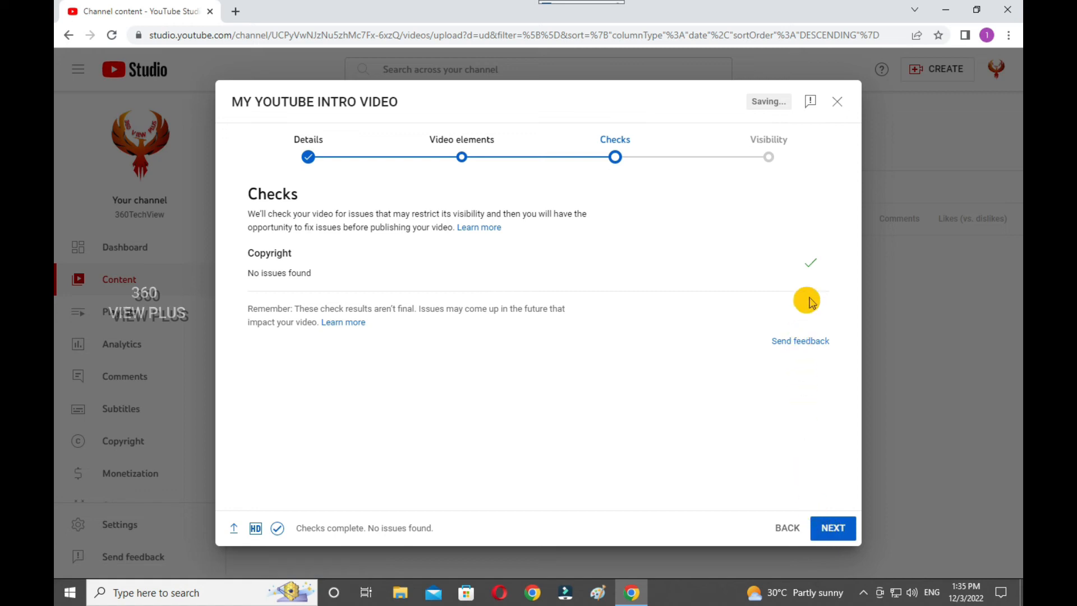
pyautogui.moveTo(809, 296)
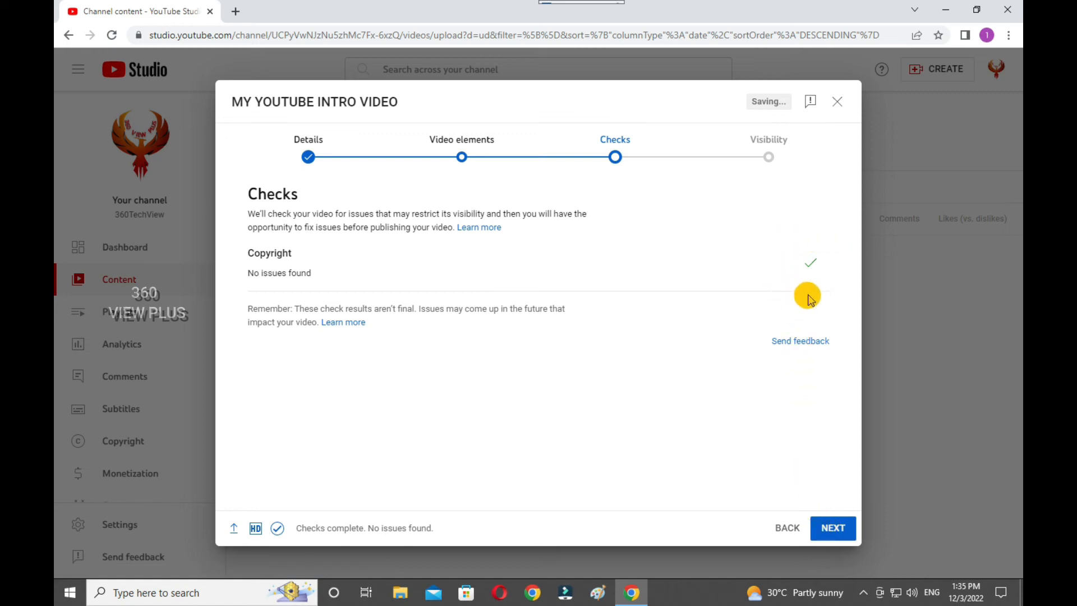
pyautogui.click(833, 527)
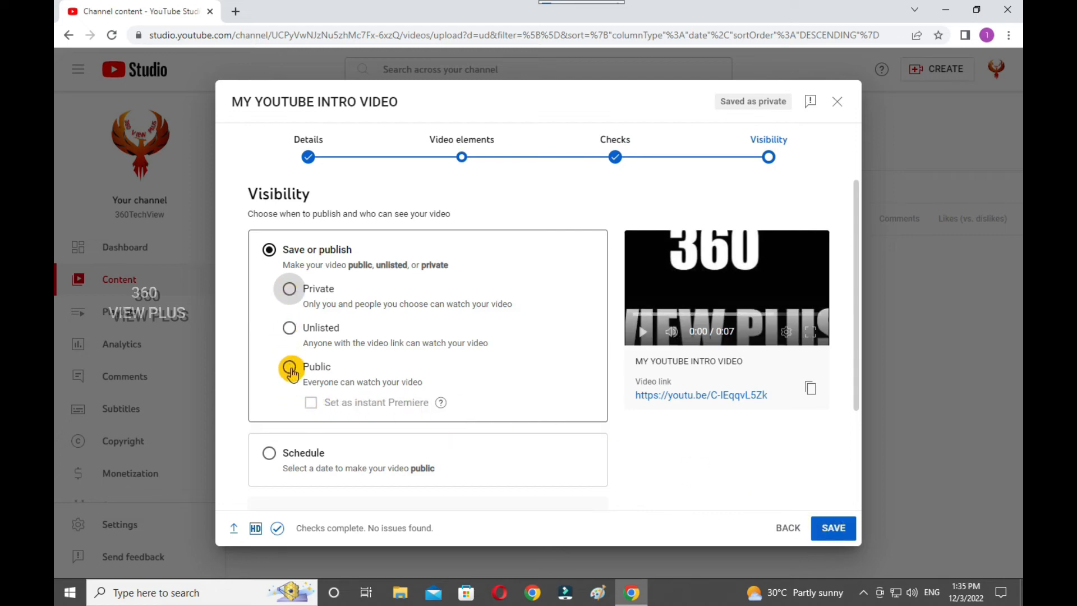
# - Publish MY YOUTUBE INTRO VIDEO as Public and dismiss the published confirmation
pyautogui.click(289, 367)
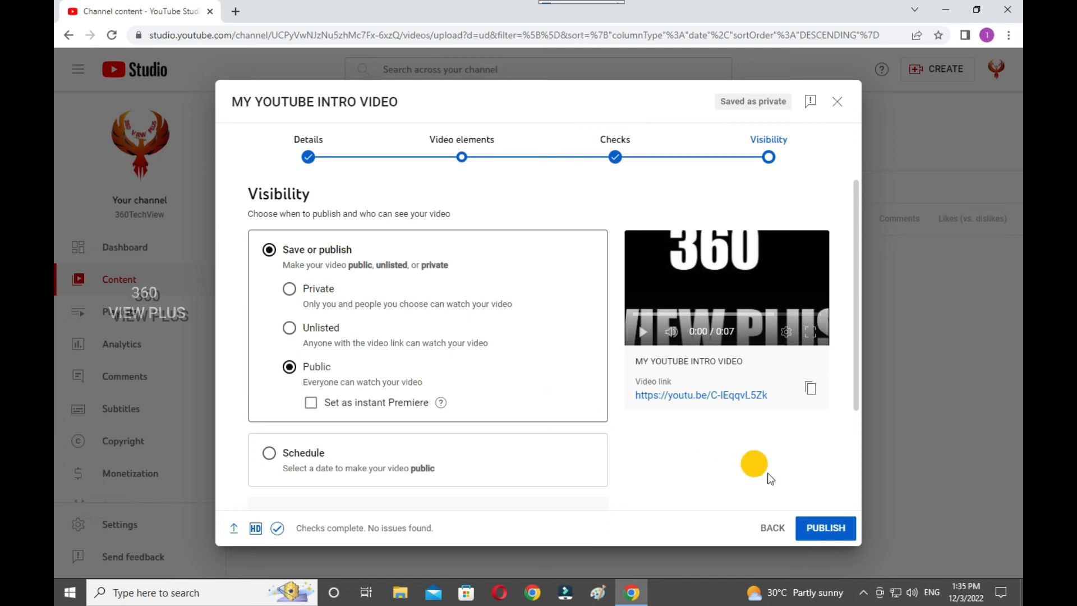
pyautogui.click(826, 528)
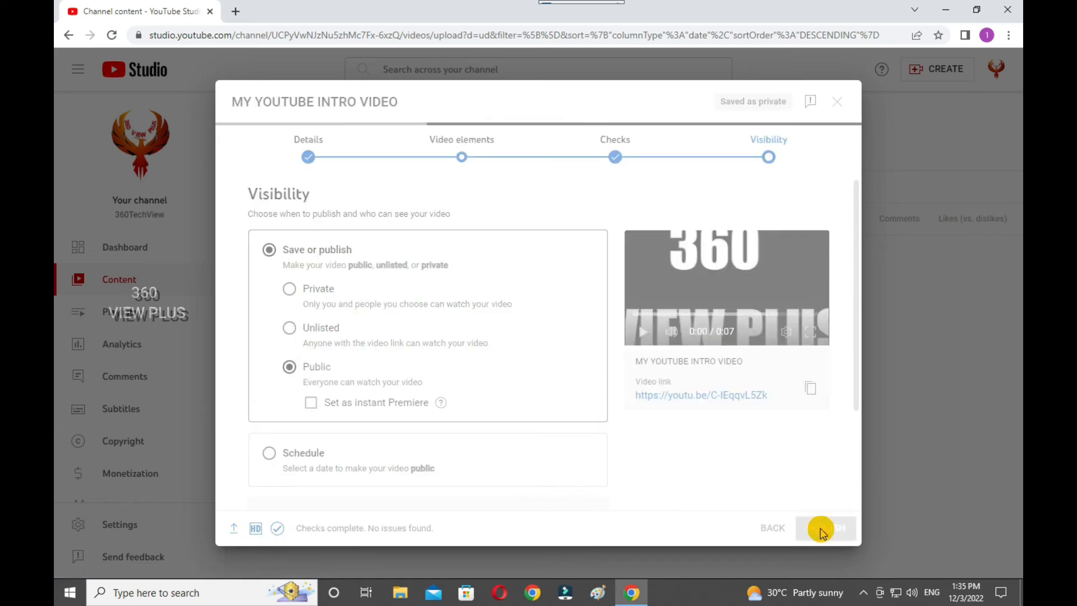
pyautogui.click(824, 527)
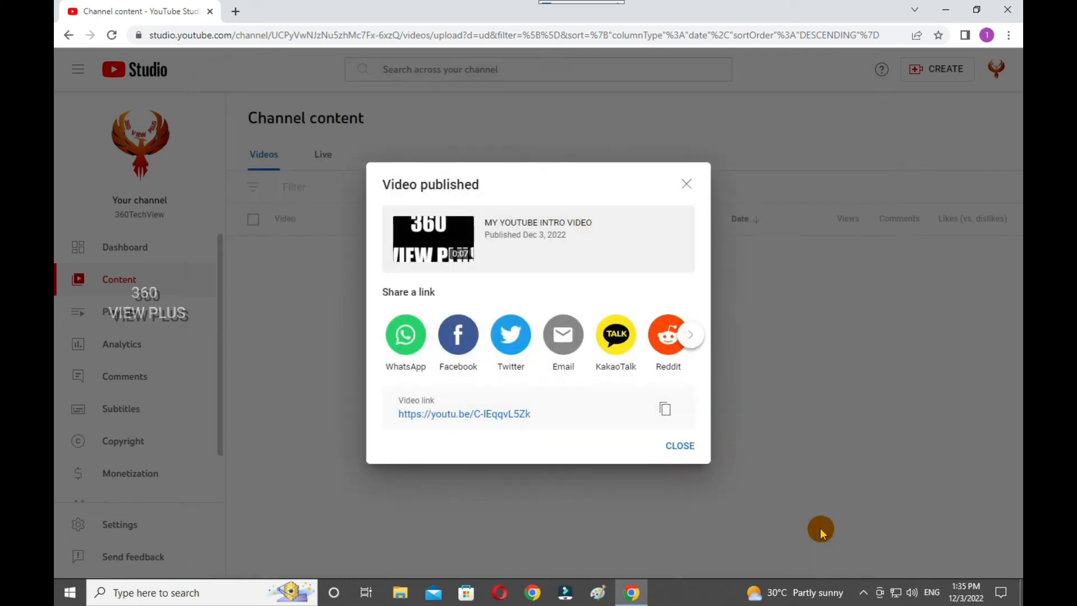
pyautogui.click(681, 446)
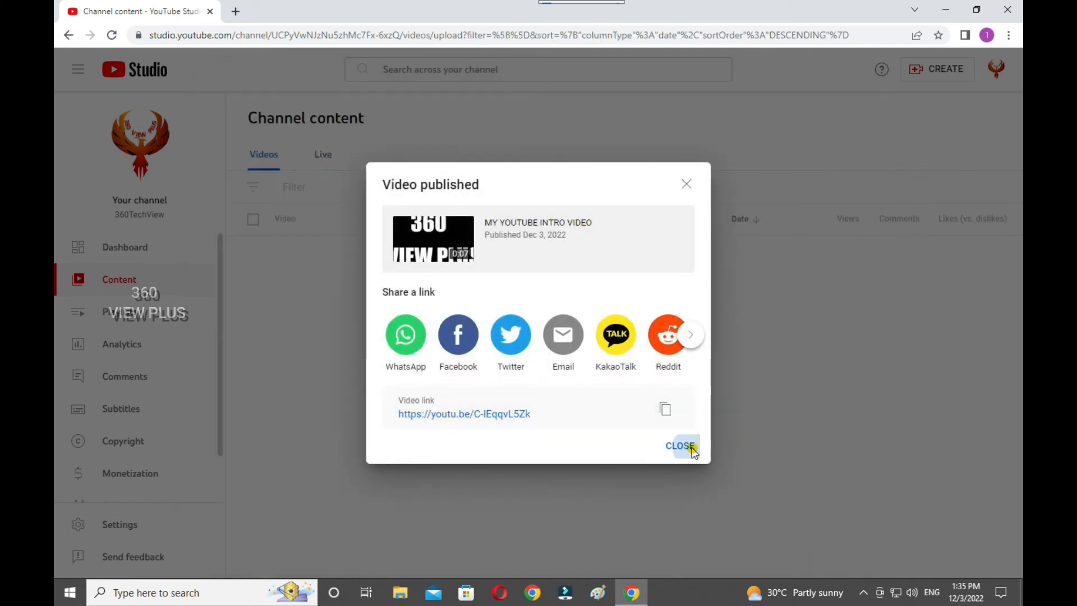
pyautogui.click(680, 446)
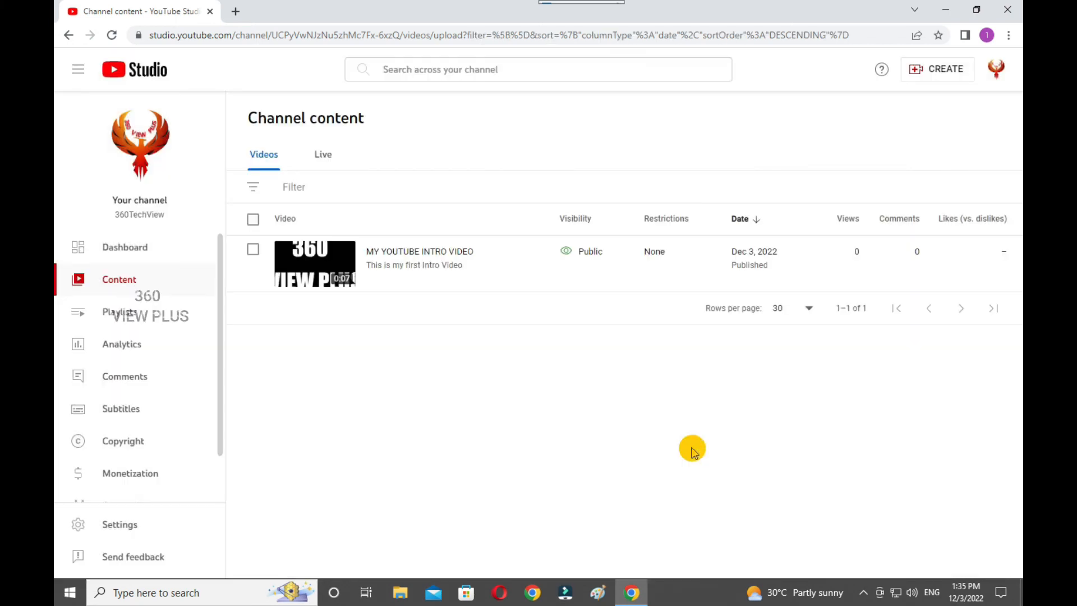
pyautogui.moveTo(448, 312)
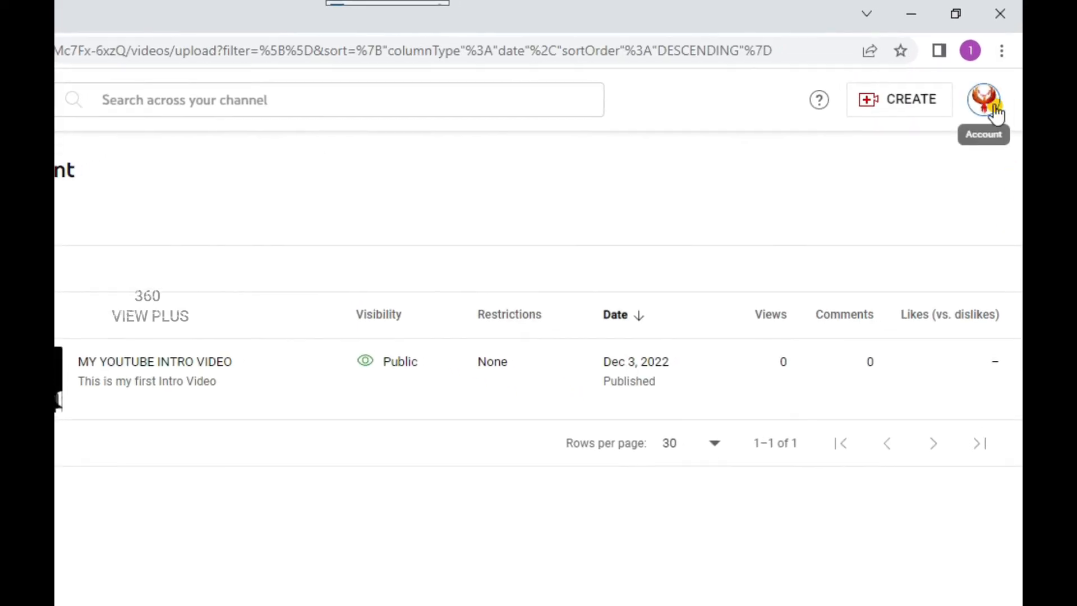
# - Go to the 360TechView channel page via the account avatar's Your channel option
pyautogui.click(990, 99)
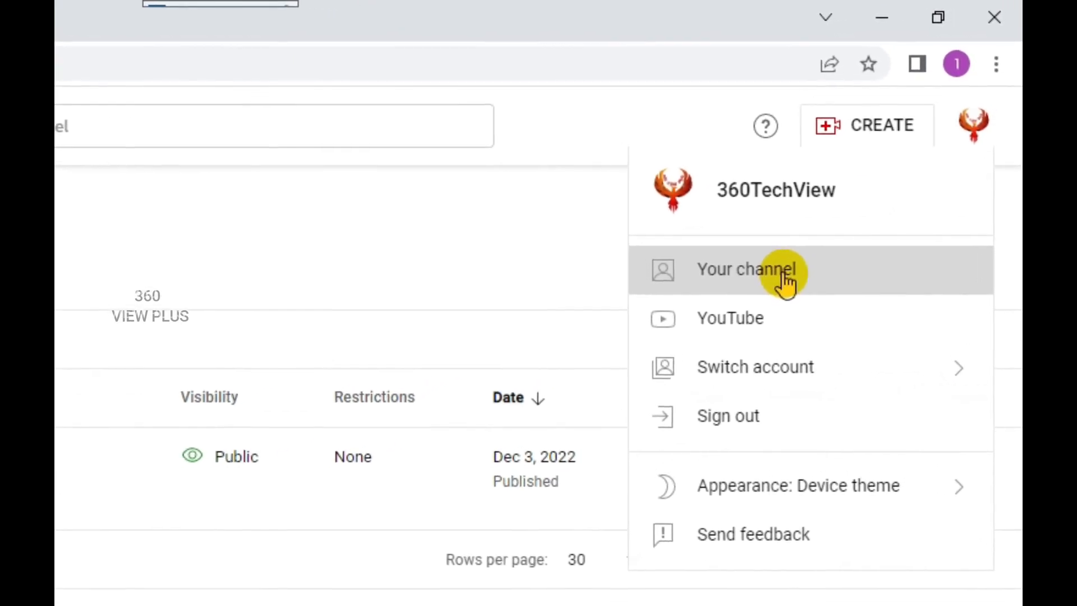
pyautogui.click(747, 269)
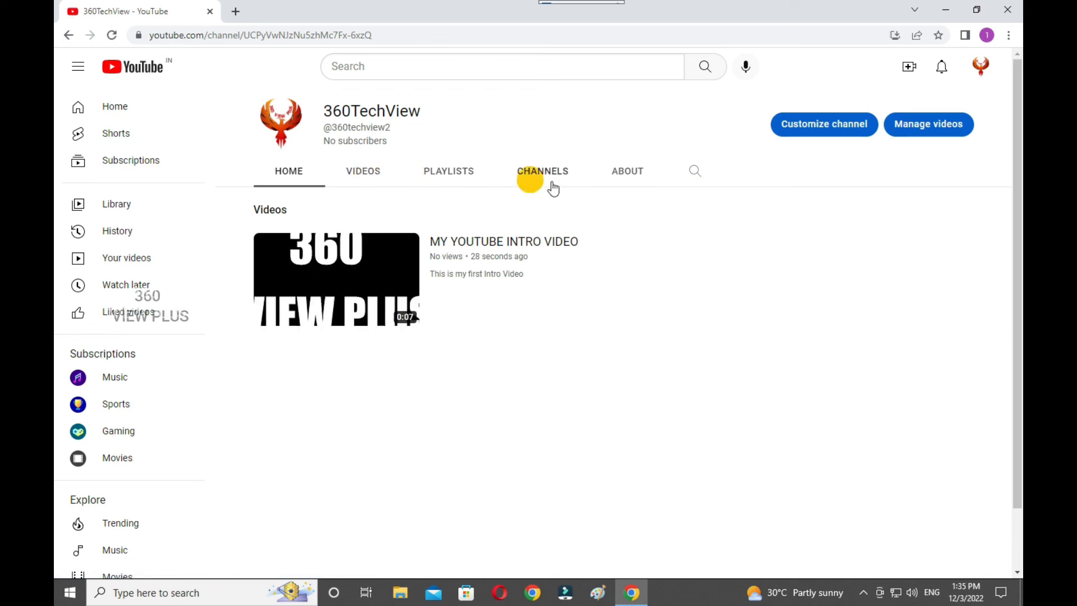
pyautogui.moveTo(446, 384)
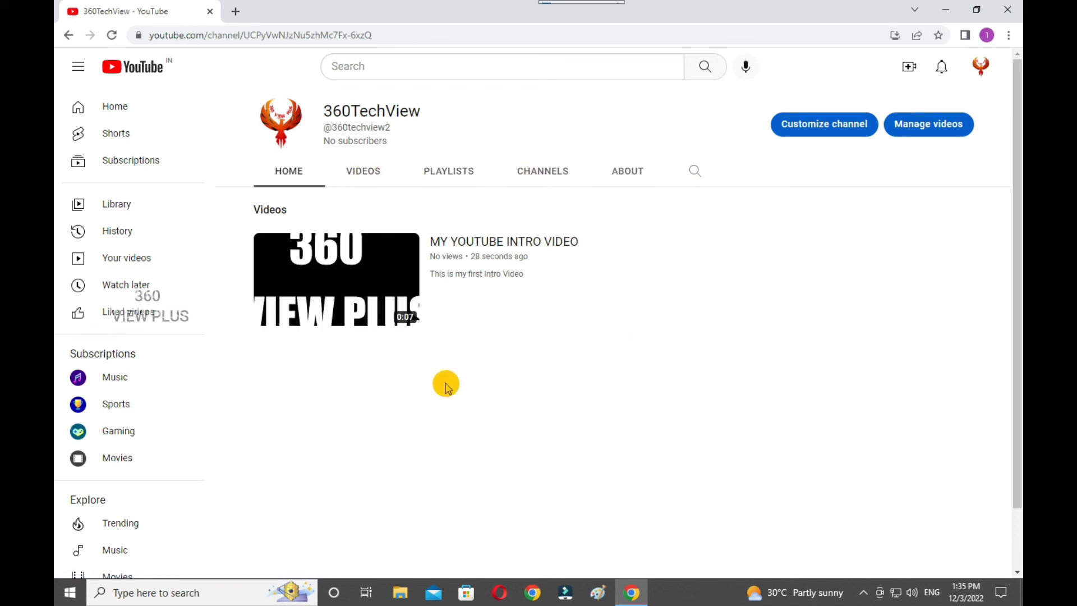